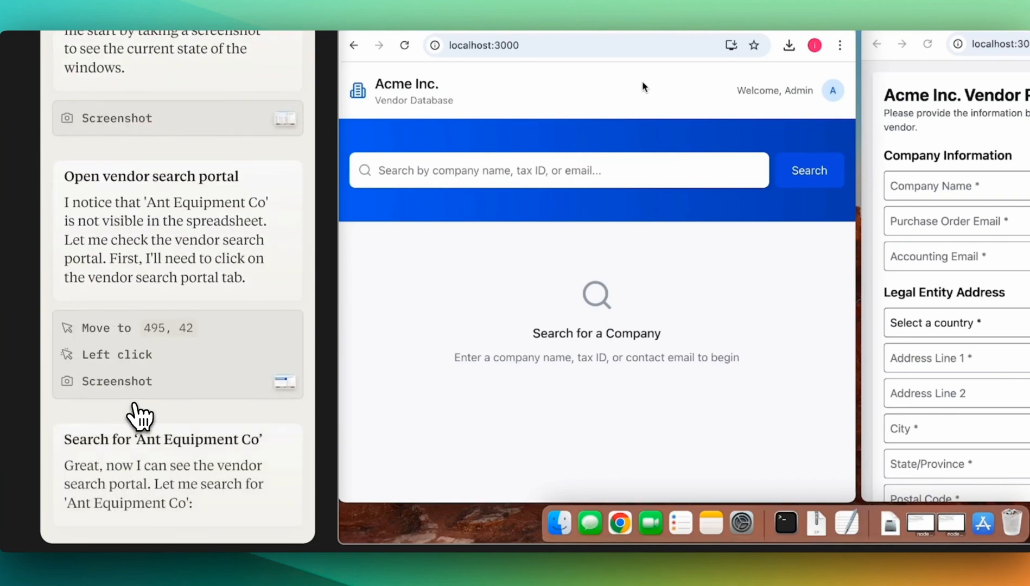
Step: Search the vendor portal for 'Ant Equipment Co' and view its vendor record
left_click(561, 170)
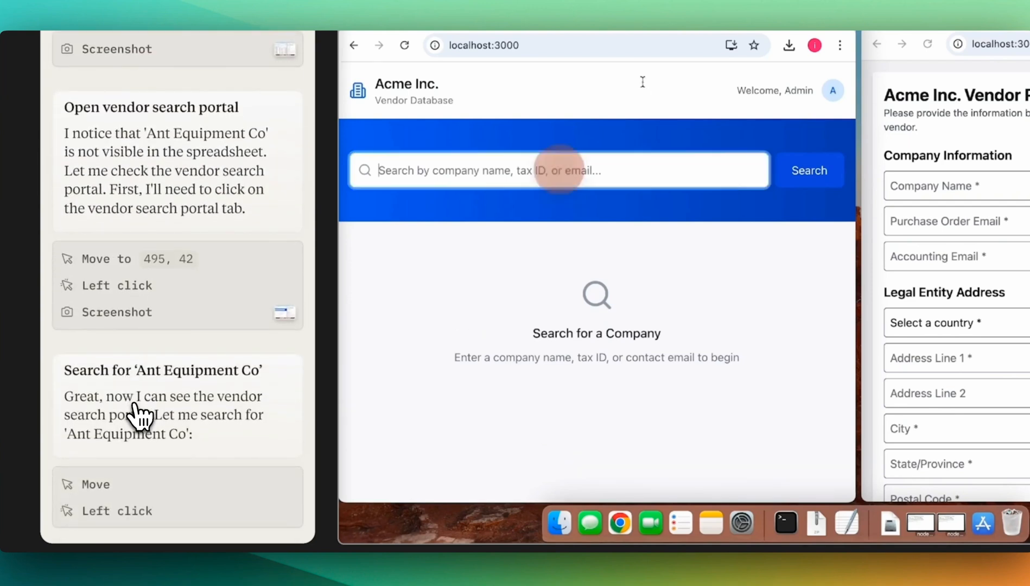
type("Ant Equipment Co")
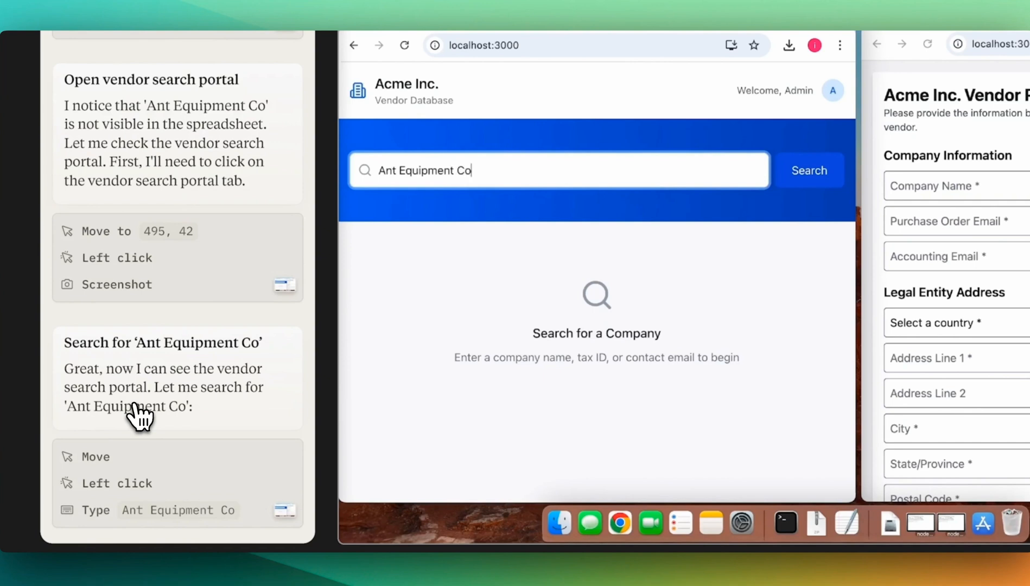
scroll("down", 3)
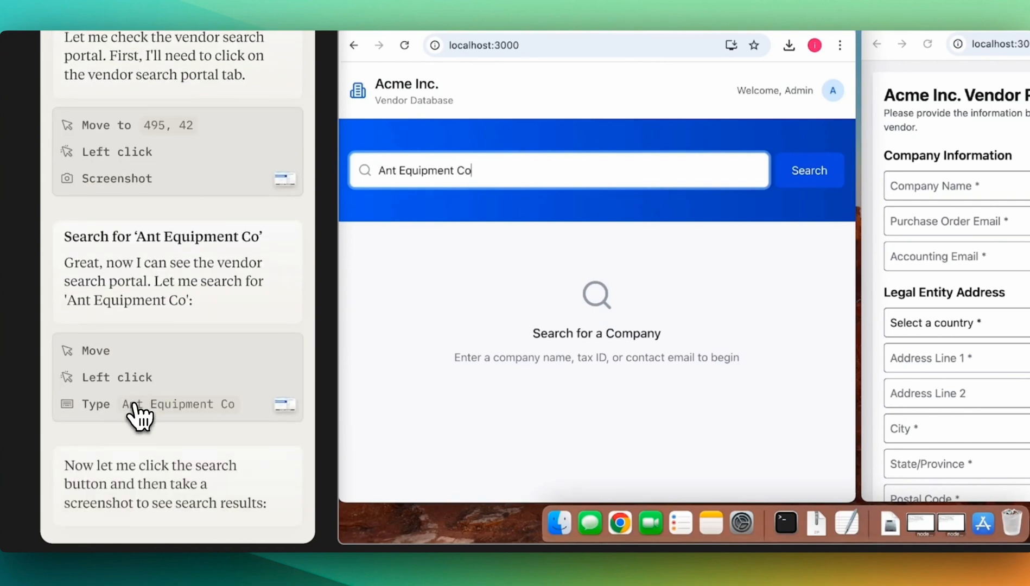
left_click(810, 170)
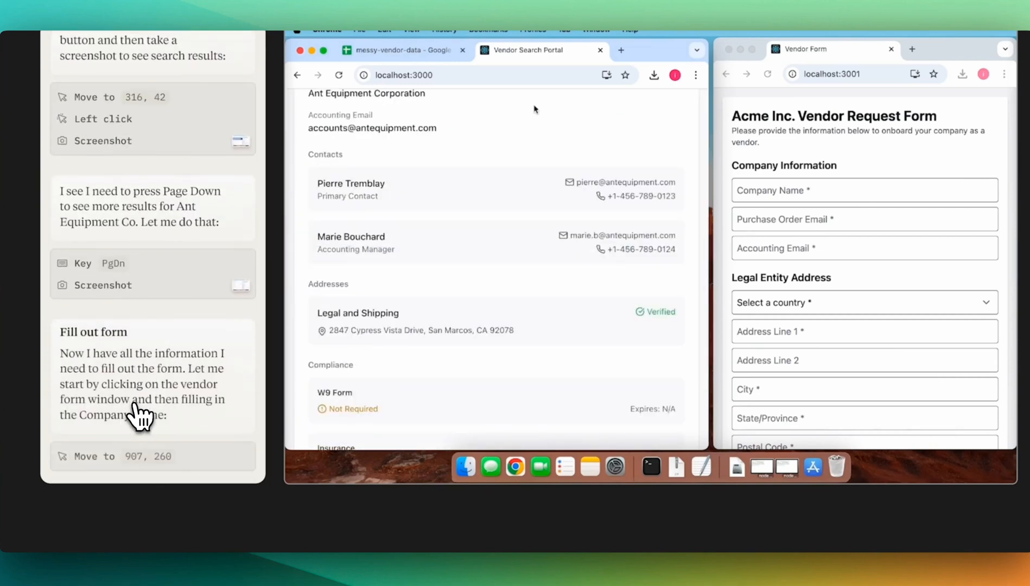
left_click(865, 190)
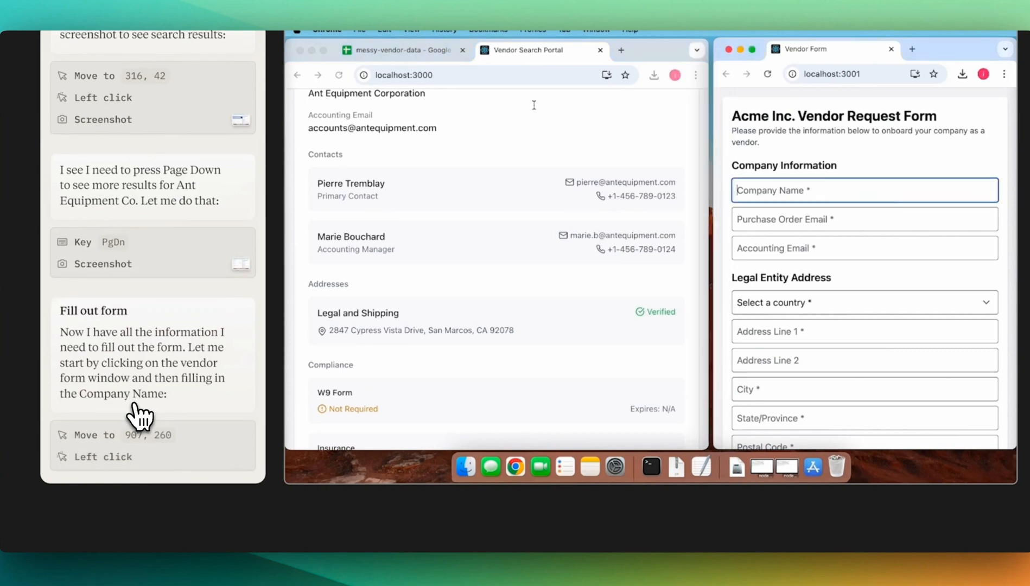
type("ord")
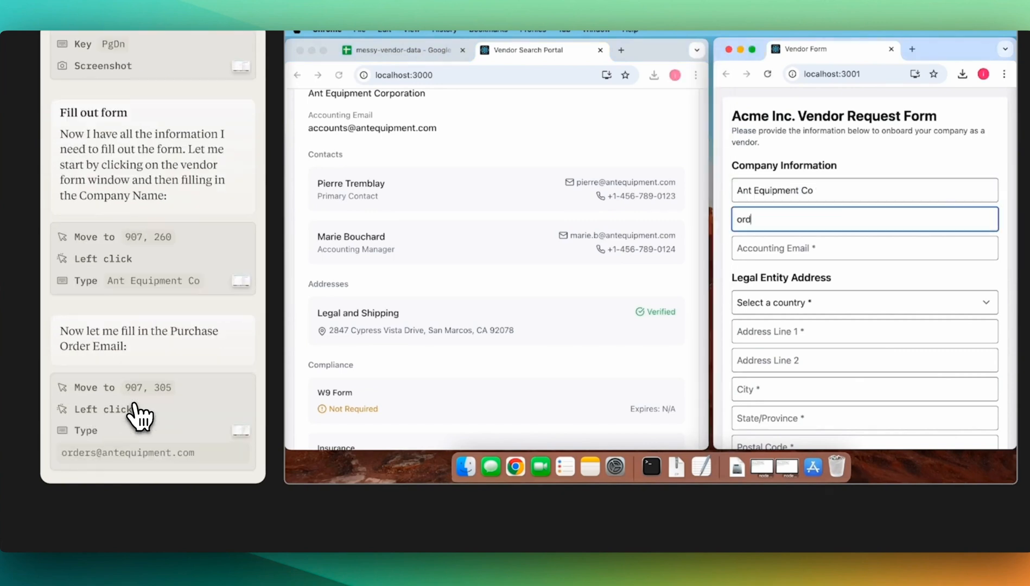
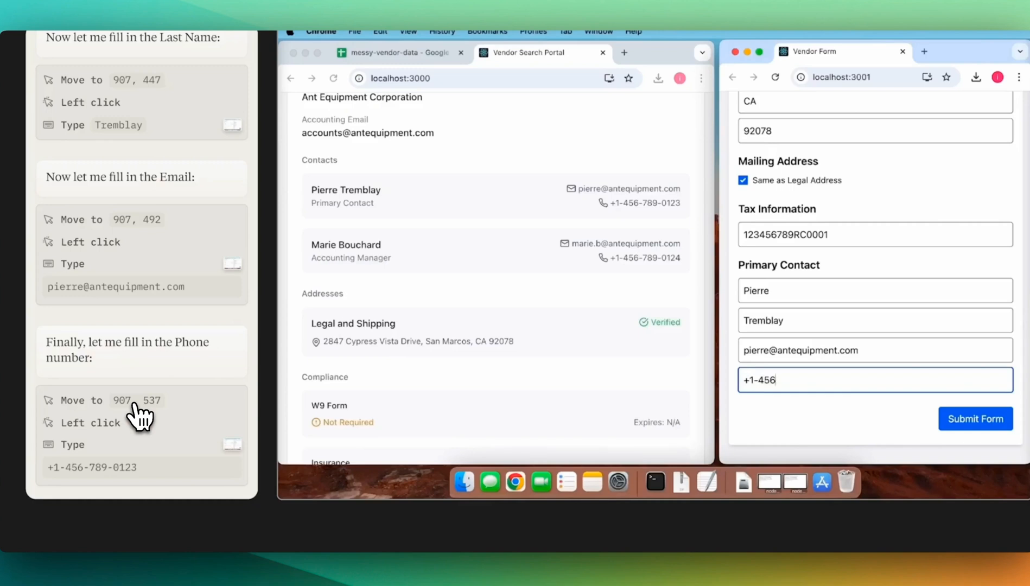
type("-789-0123")
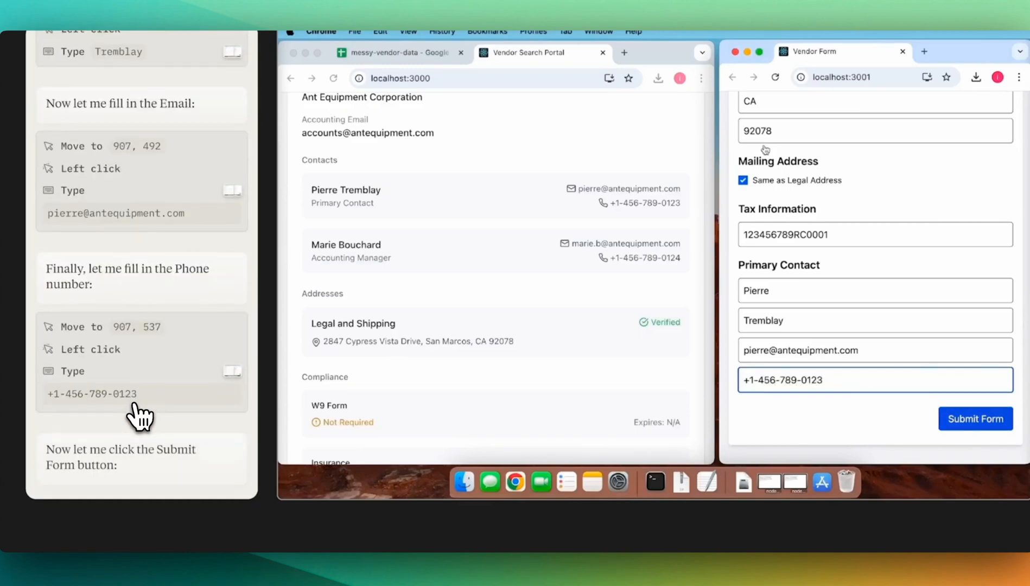
left_click(975, 418)
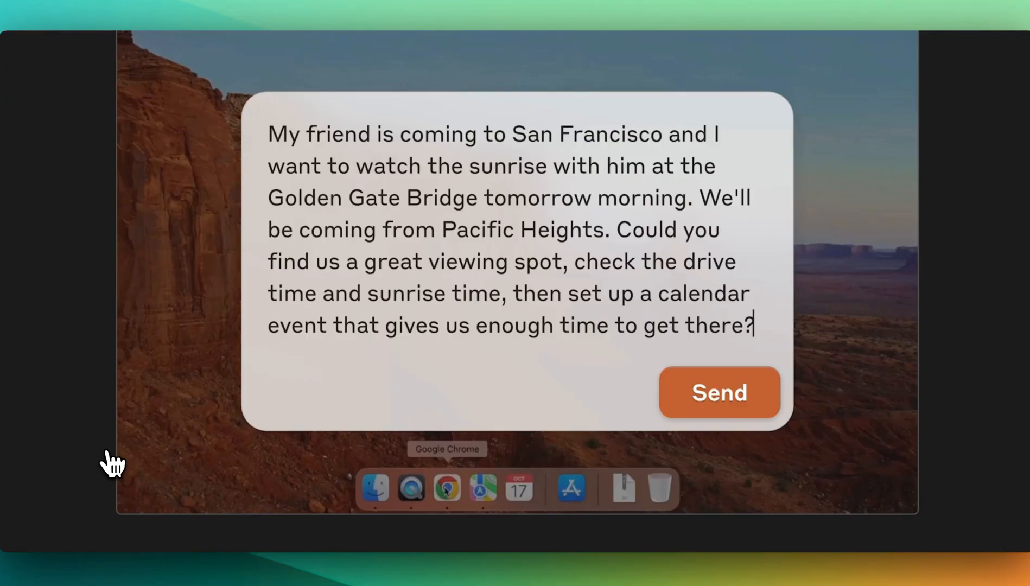
Step: Search Chrome for 'best place to watch sunrise over golden gate bridge'
left_click(720, 392)
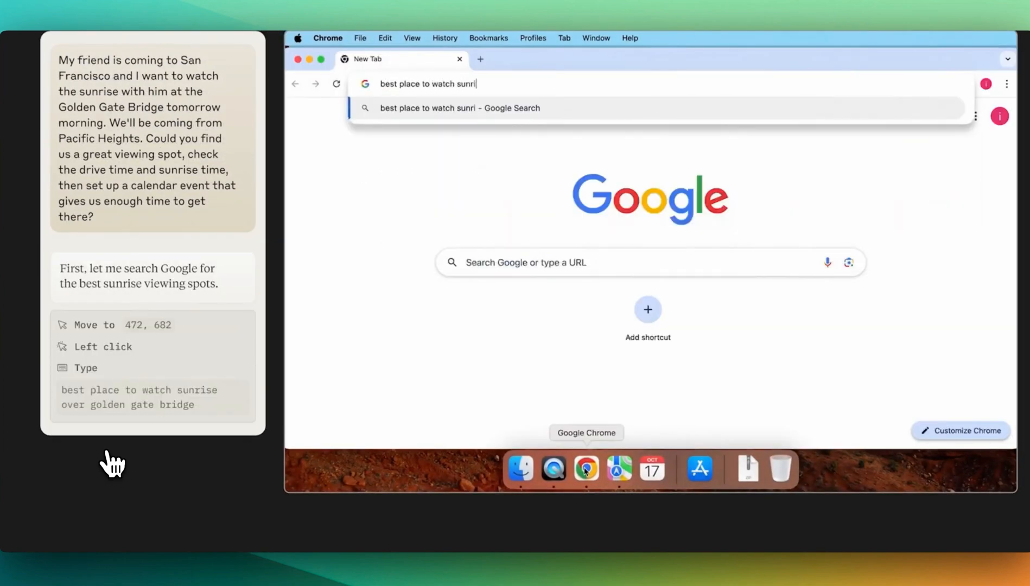
type("best place to watch sunrise over golden gate bridge")
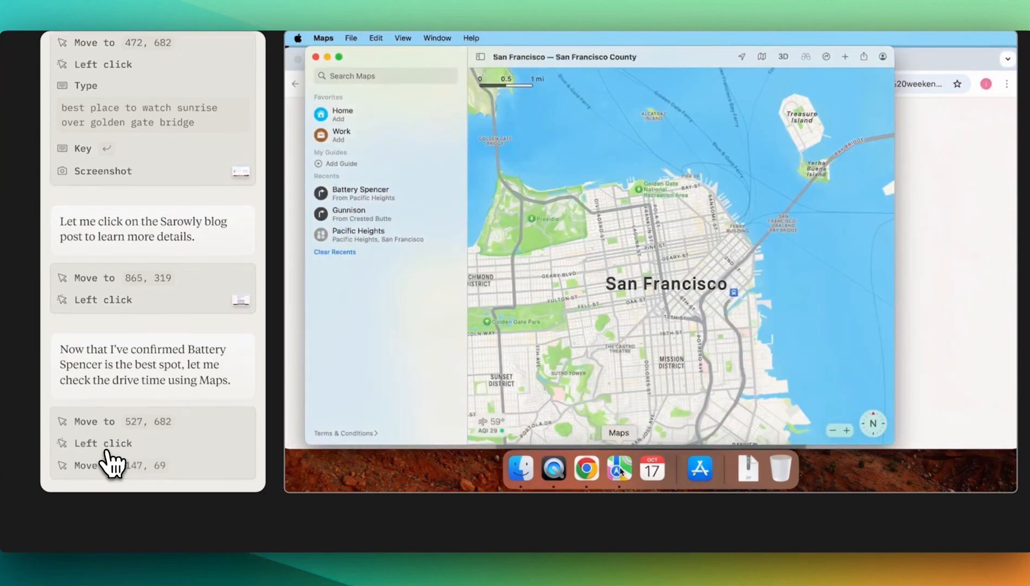
Step: Search Maps for 'pacific heights to battery spencer' and review the route
left_click(386, 76)
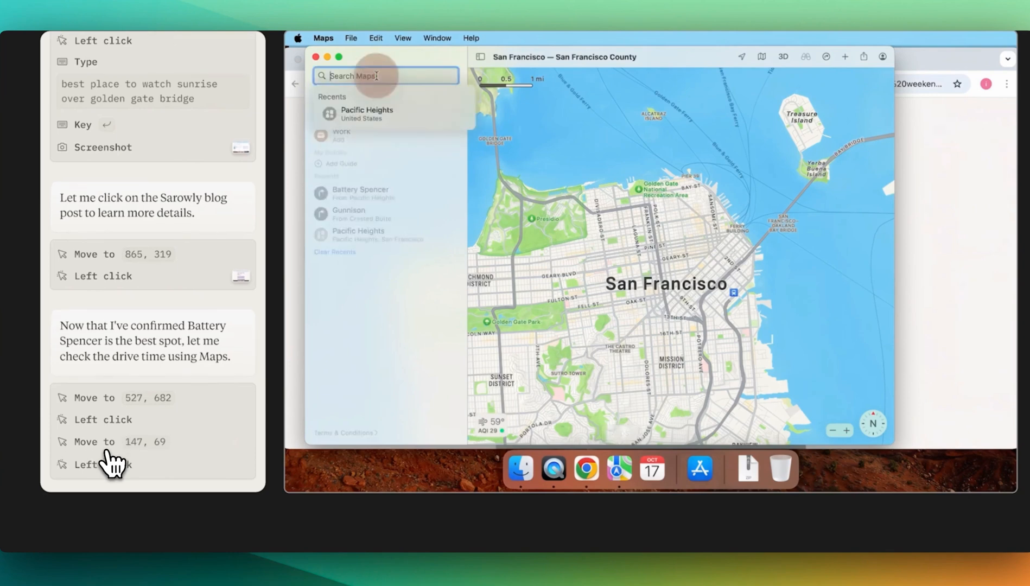
type("pacific heights to battery spencer")
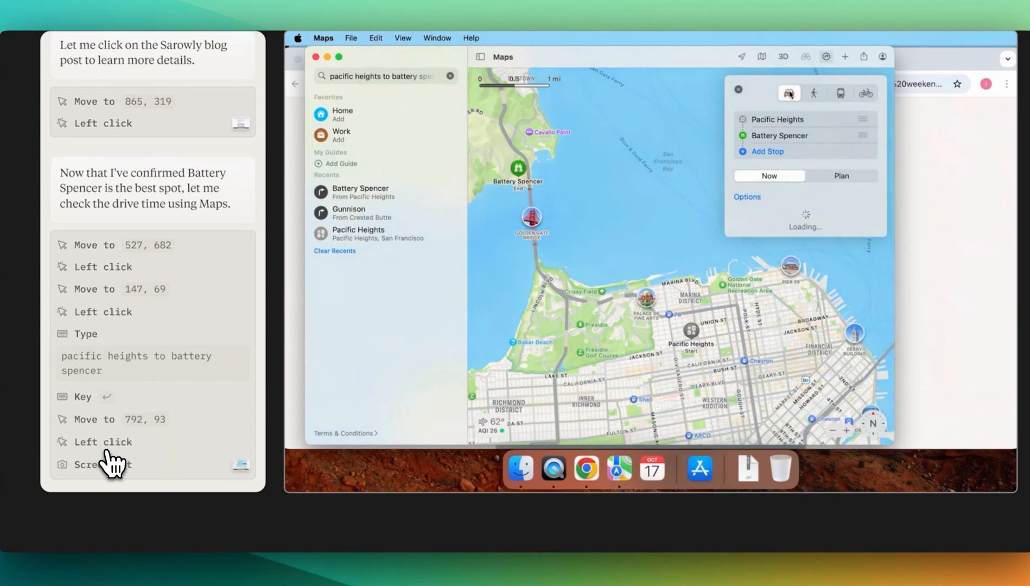
scroll("down", 3)
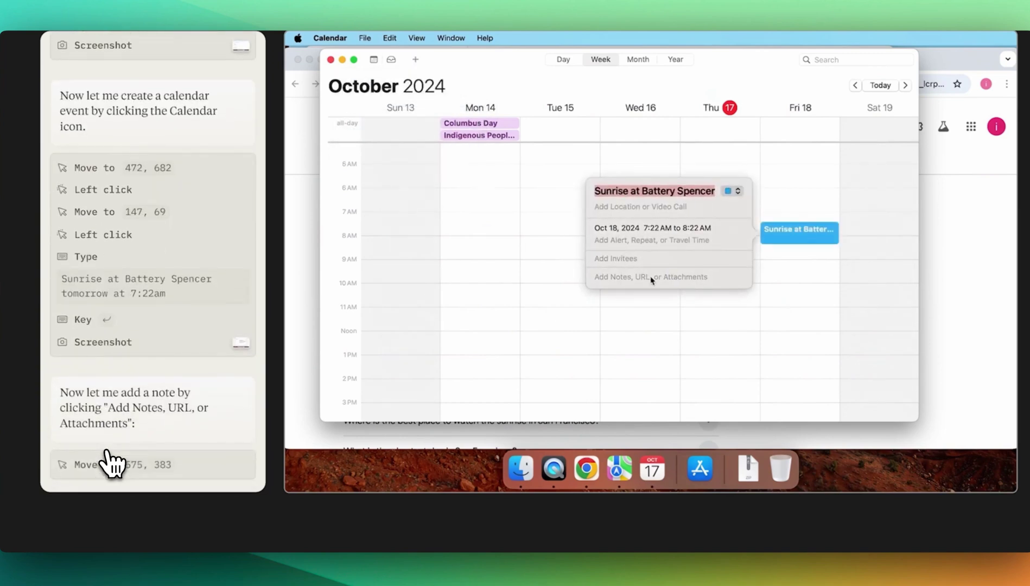
Step: Note 'Leave Pacific Heights by 6:45am to arrive with time to park and set up' on the event
left_click(651, 277)
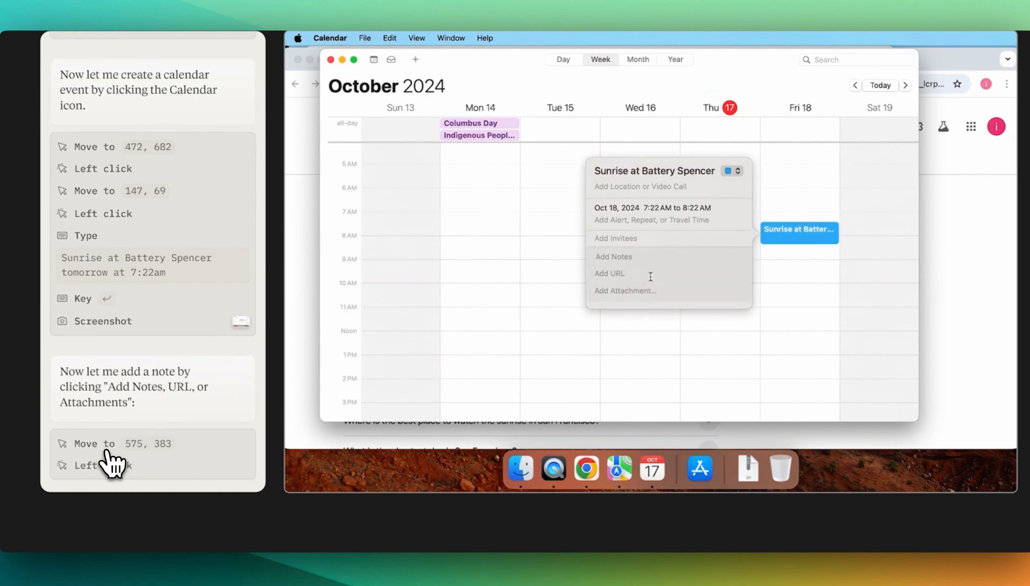
type("Leave Pacific Heights by 6:45am to arrive with time to park and set up before sunrise. Drive time is approximately 20 minutes to Battery Spencer. Bring warm layers as it can be chilly in the morning!")
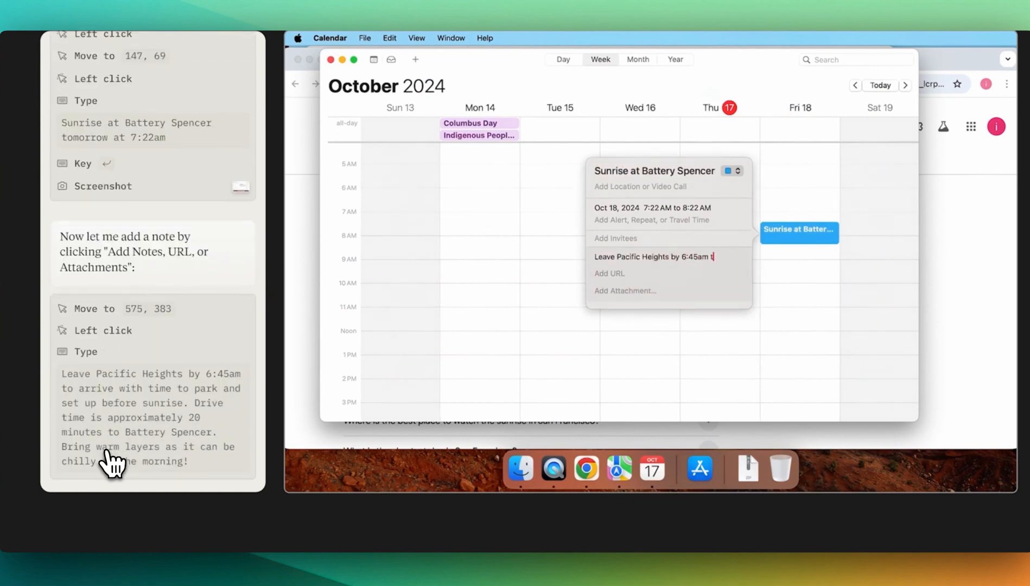
type("to arrive with time to park and")
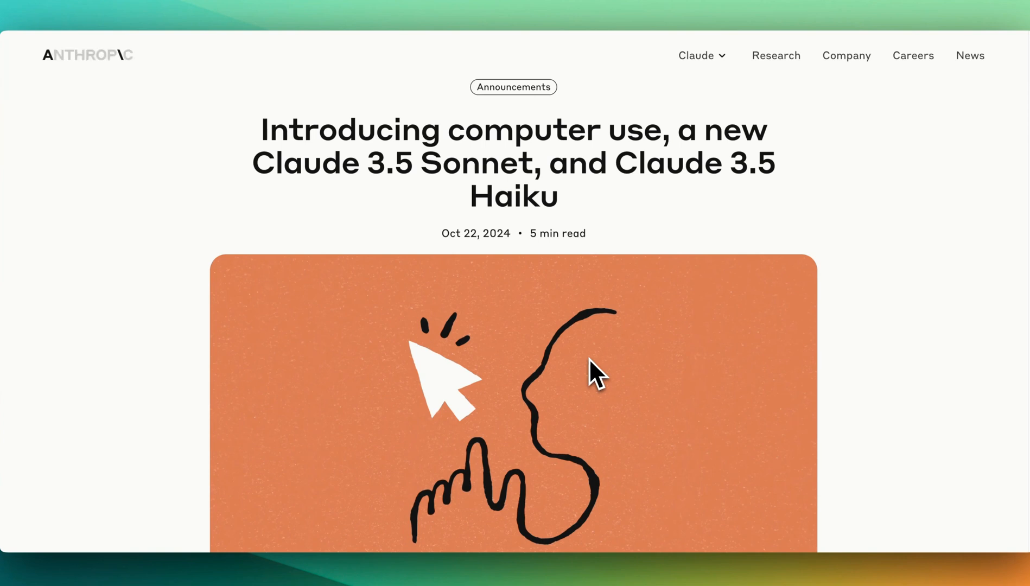
mouse_move(446, 199)
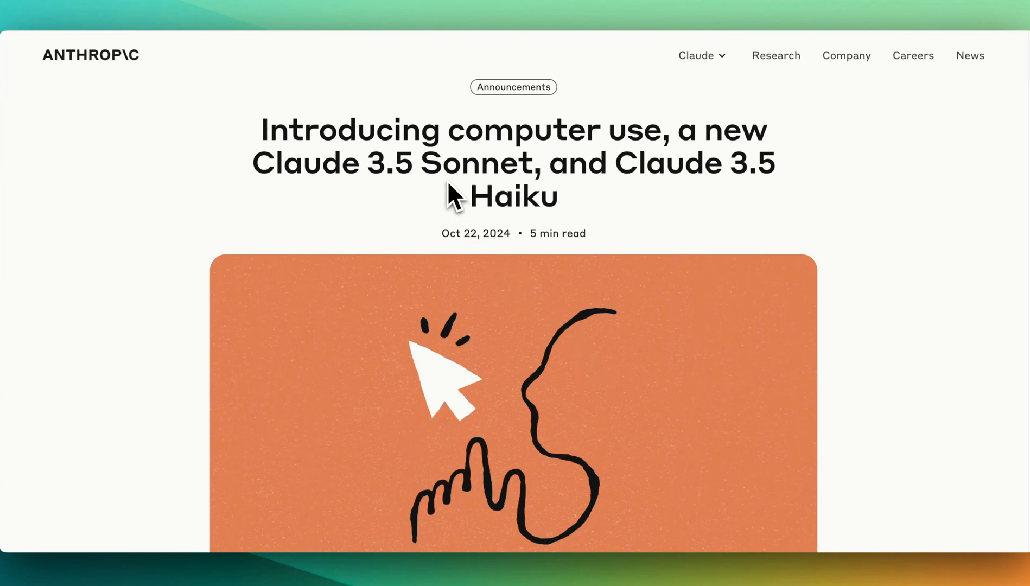
mouse_move(447, 207)
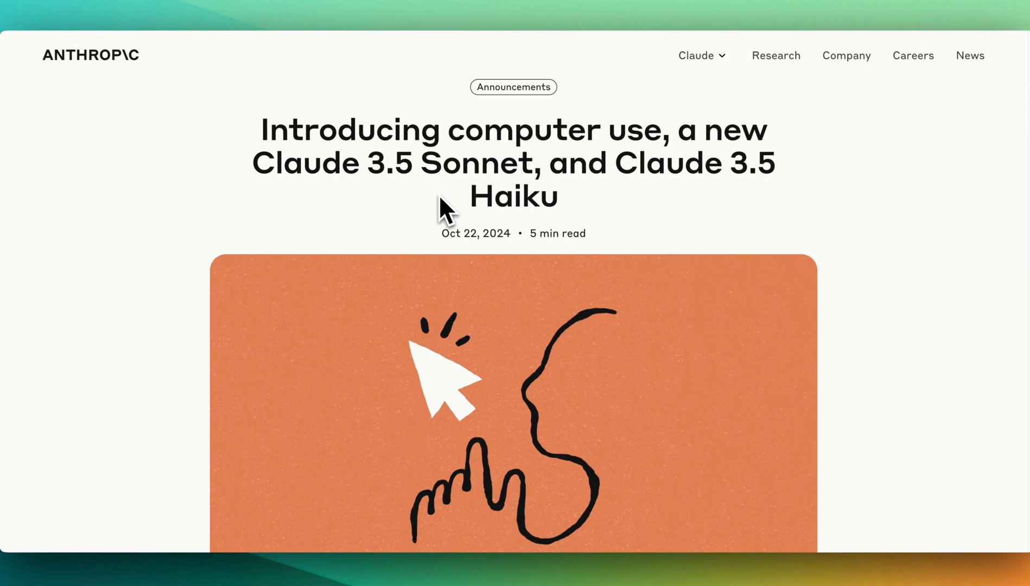
Step: Scroll through the announcement's intro, demo video and availability details
scroll("down", 3)
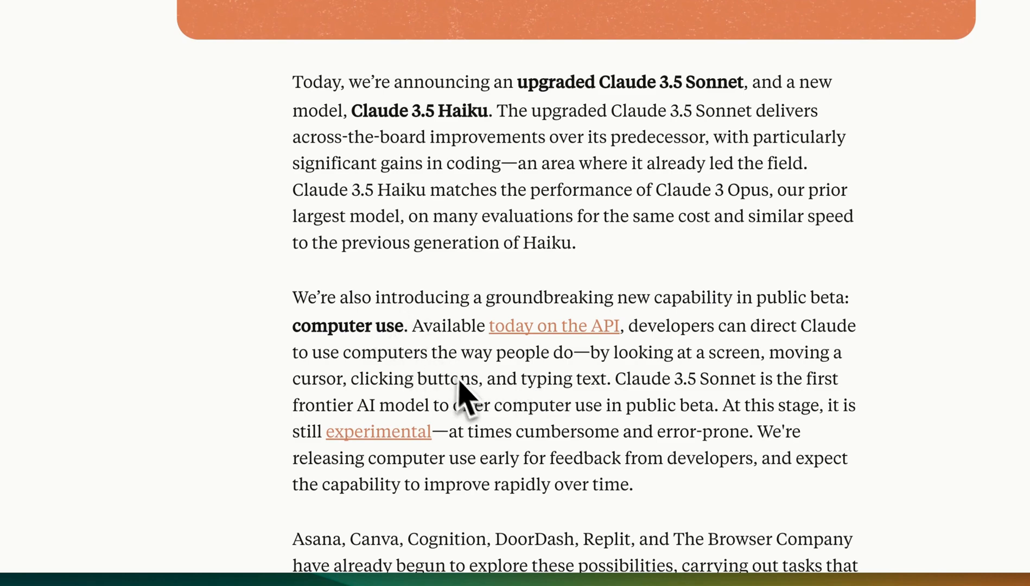
scroll("down", 3)
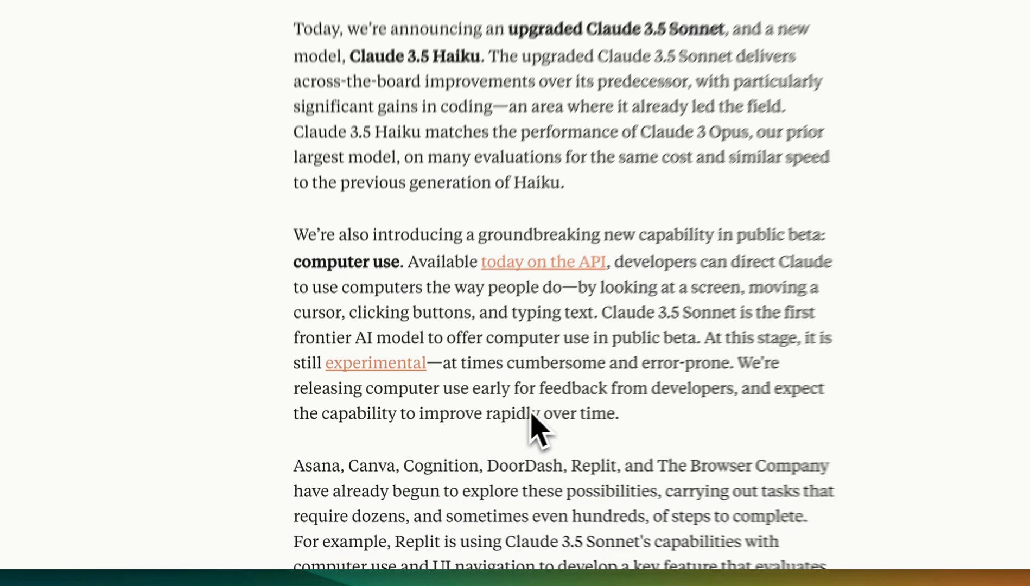
scroll("down", 3)
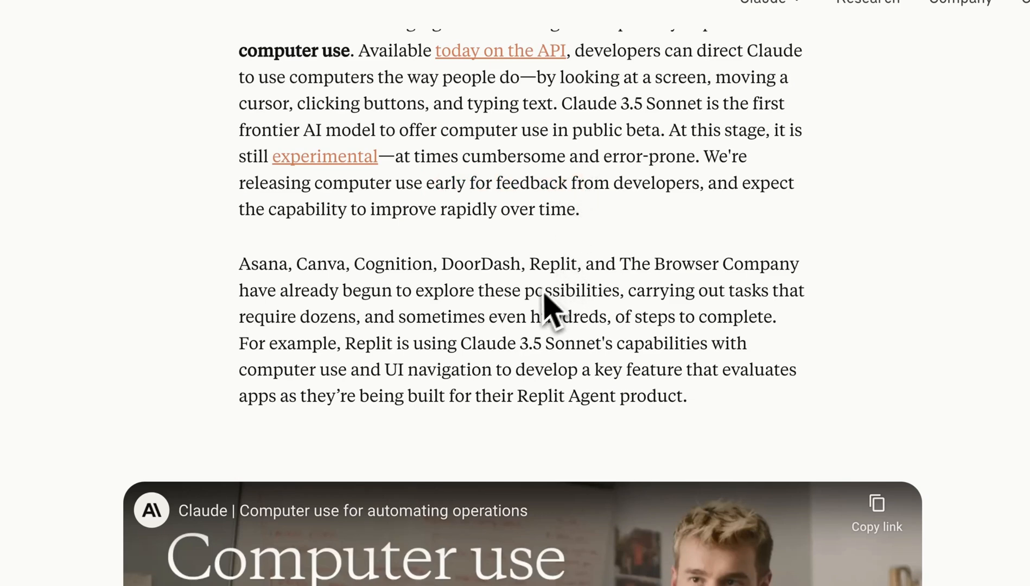
scroll("down", 3)
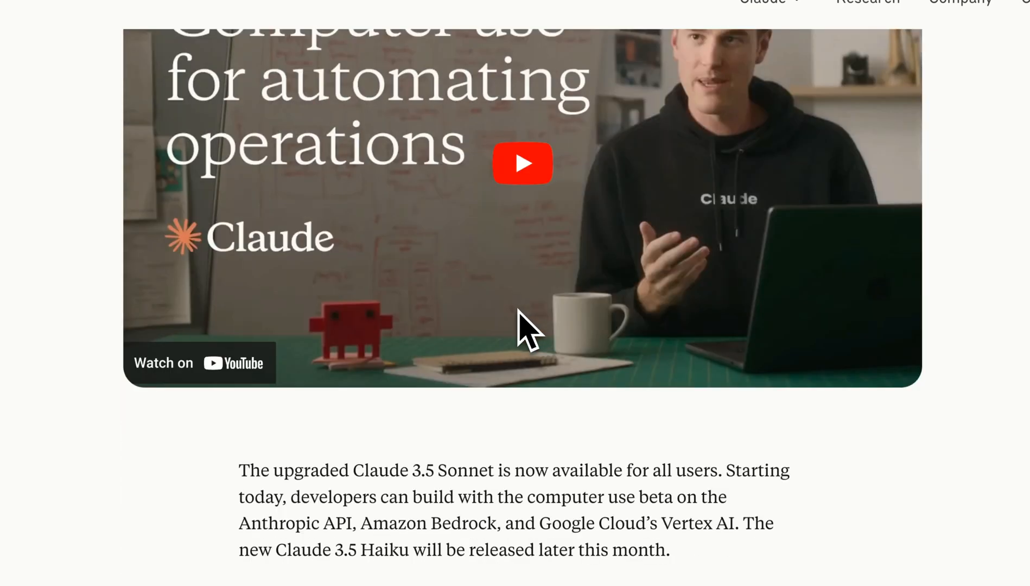
scroll("down", 3)
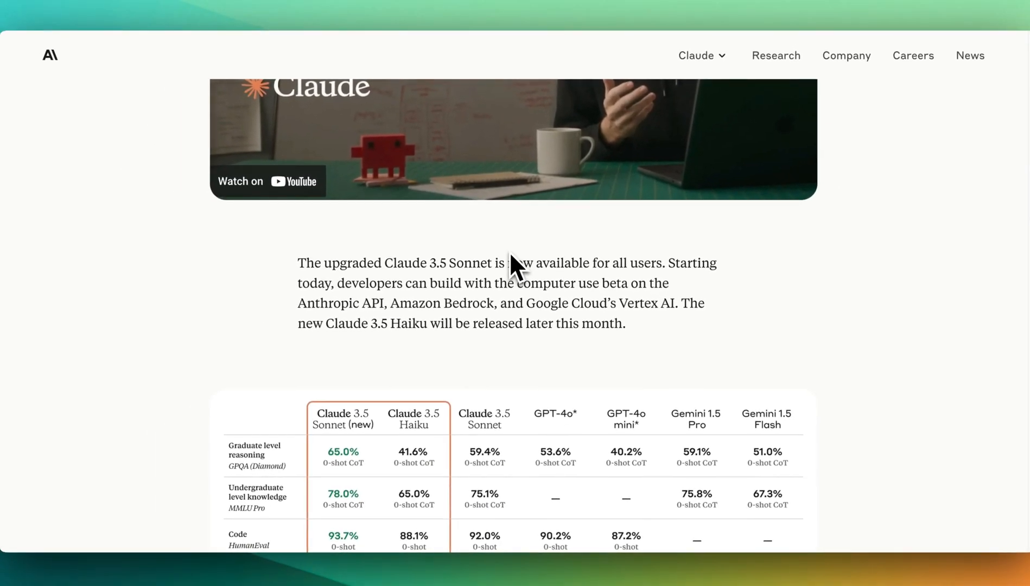
mouse_move(467, 331)
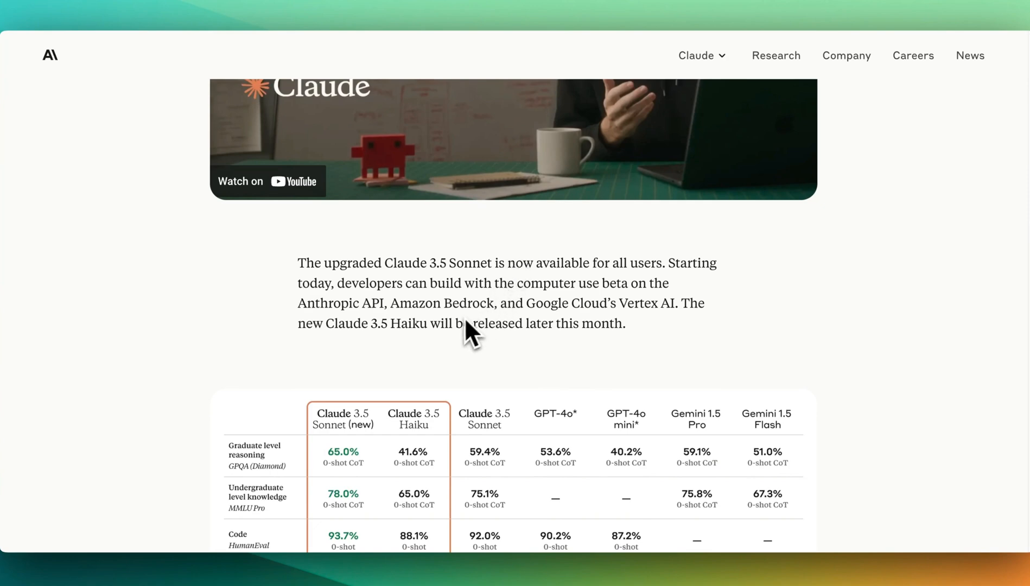
Step: Scroll past the benchmark comparison table to the Claude 3.5 Sonnet software engineering heading
scroll("down", 3)
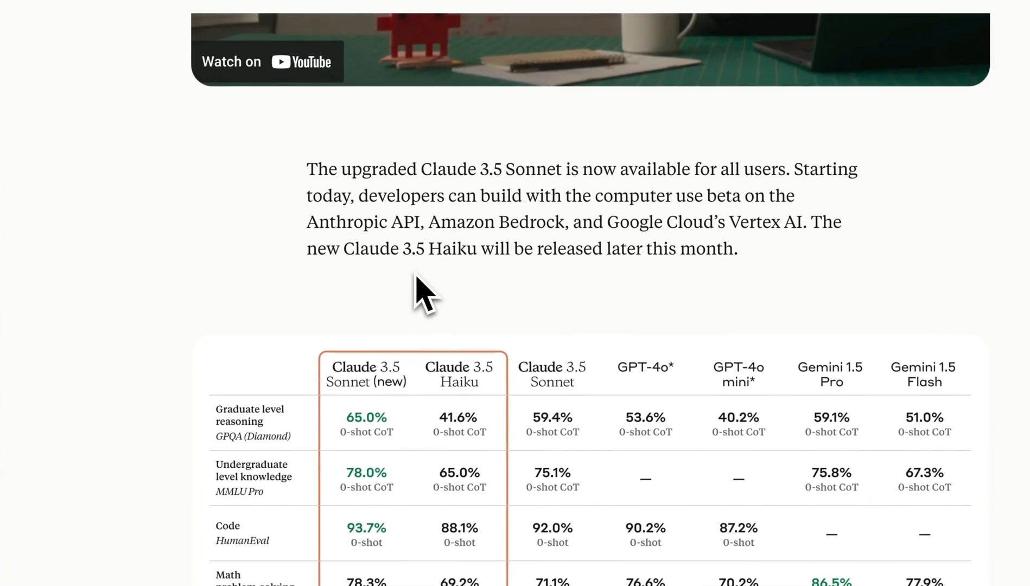
scroll("down", 3)
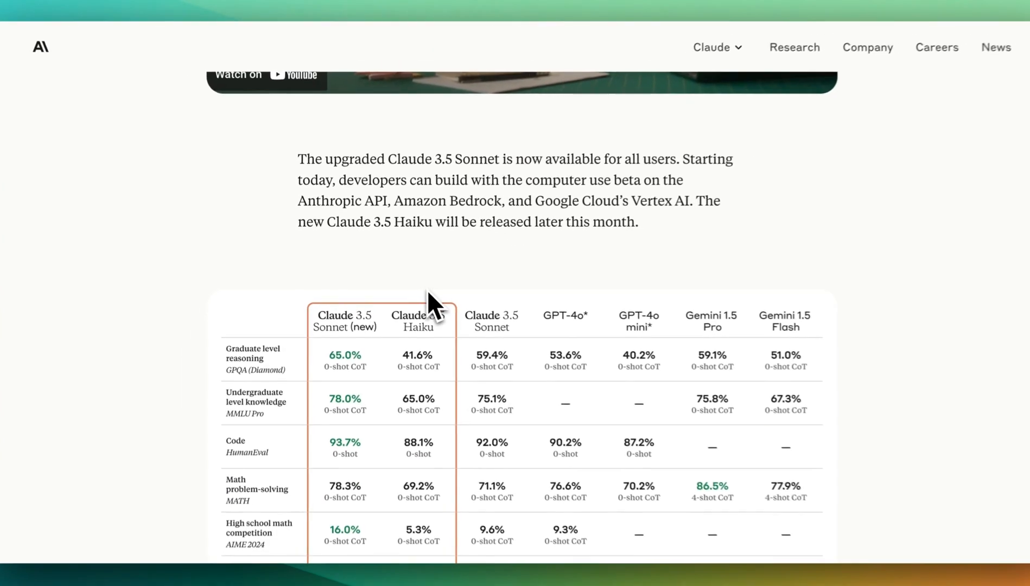
scroll("down", 3)
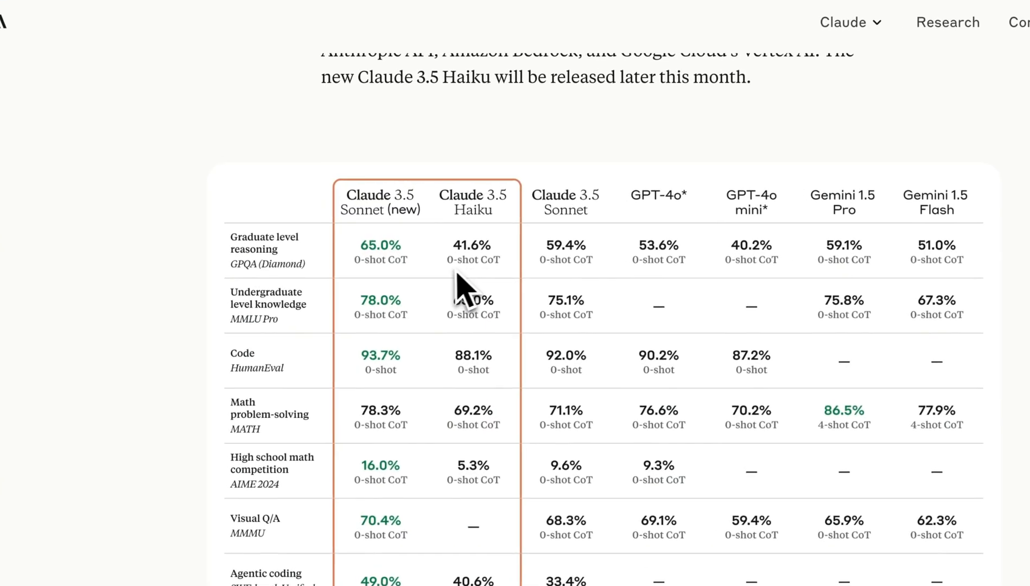
scroll("down", 3)
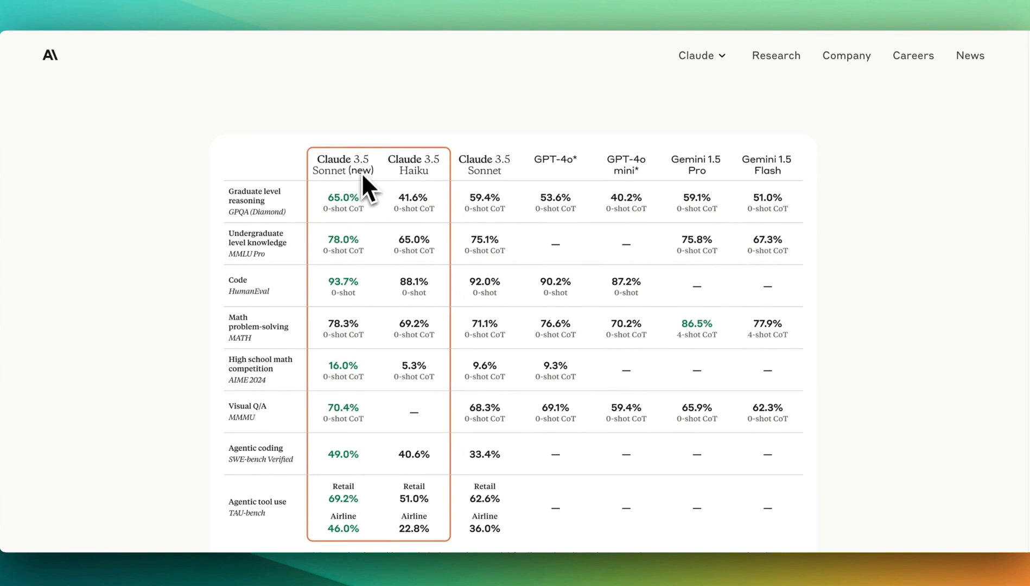
mouse_move(365, 287)
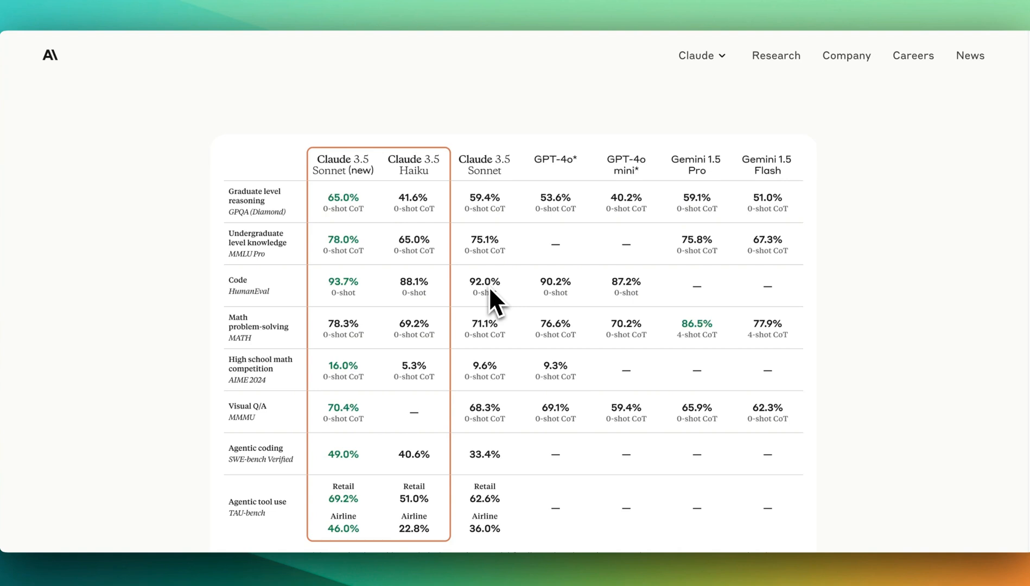
mouse_move(363, 328)
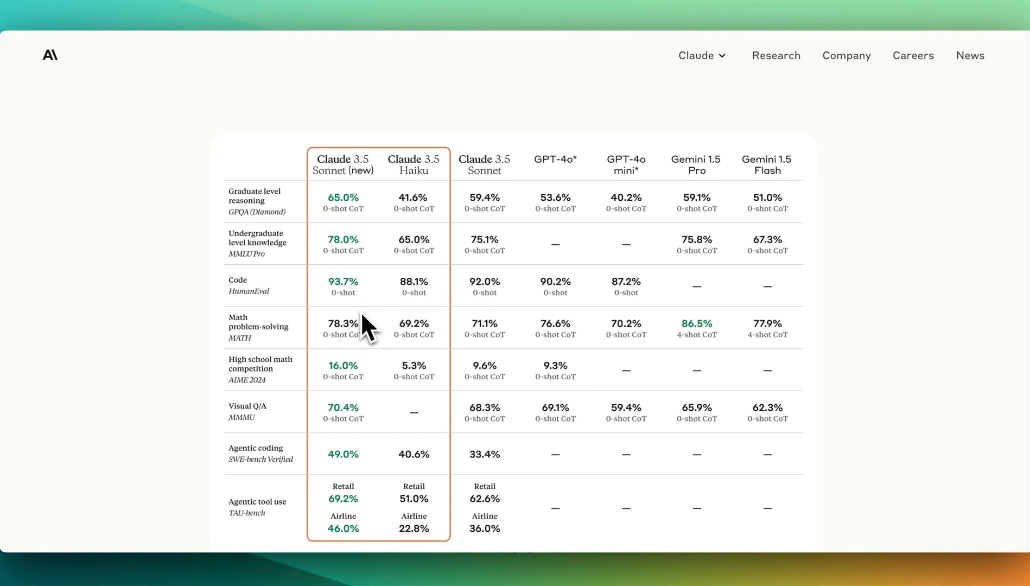
mouse_move(354, 211)
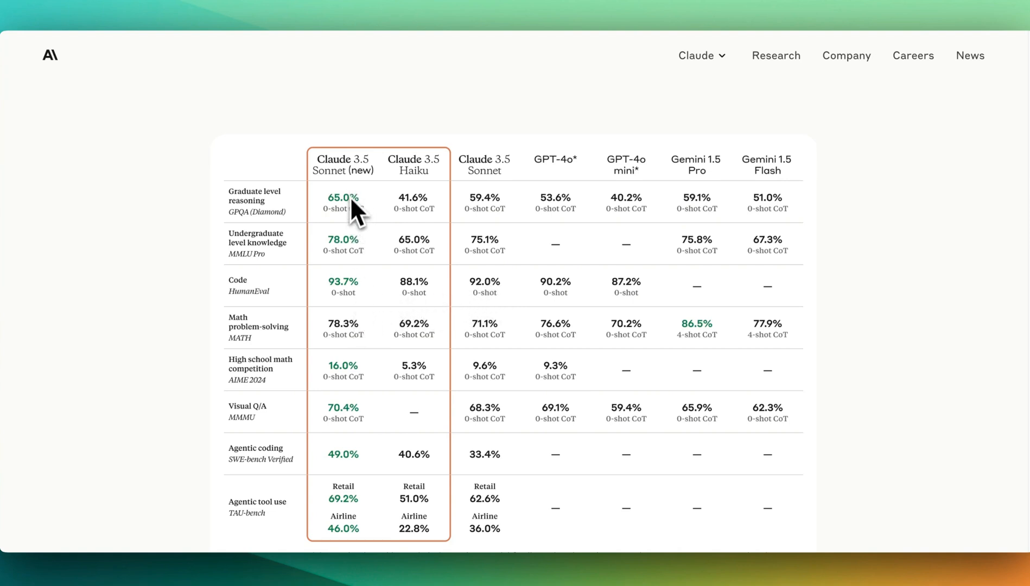
mouse_move(350, 297)
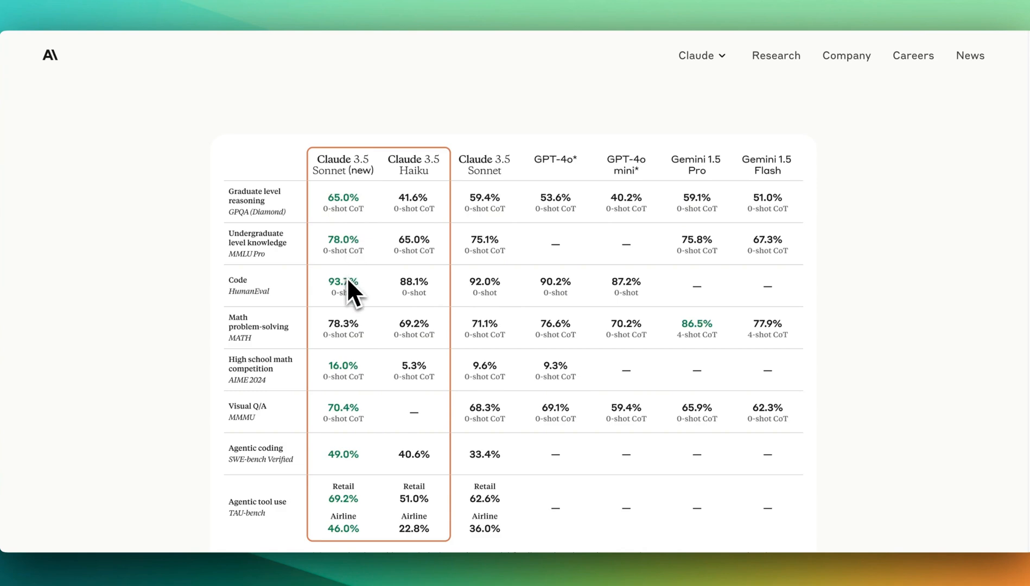
mouse_move(451, 484)
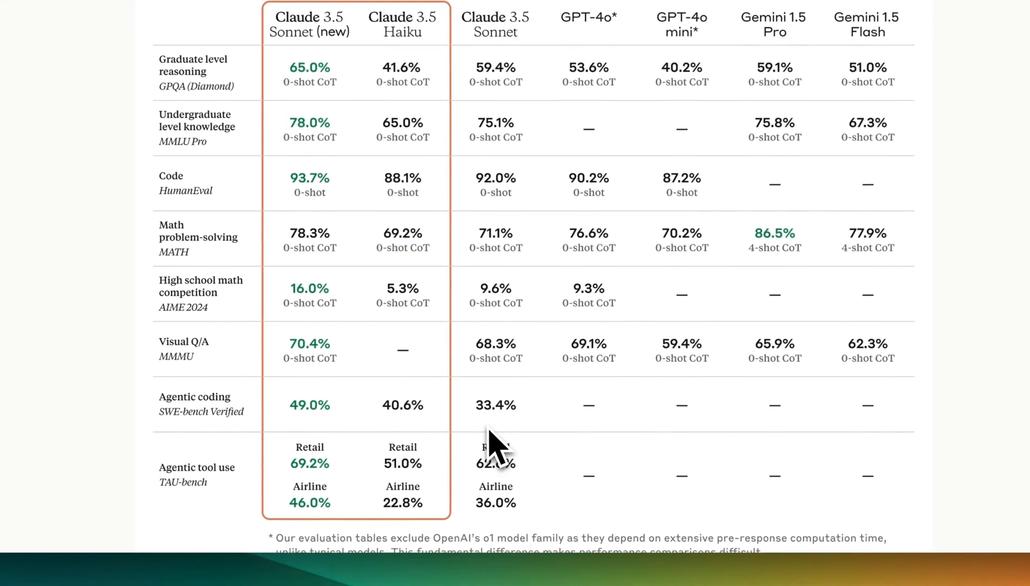
scroll("down", 3)
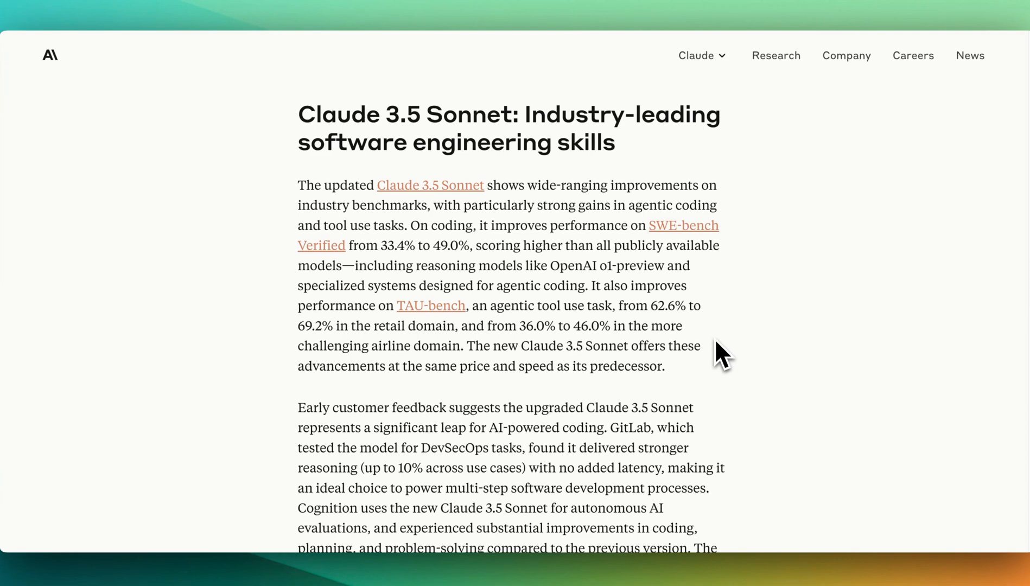
Step: Scroll down to the 'Claude 3.5 Haiku: State-of-the-art meets affordability and speed' section
scroll("down", 3)
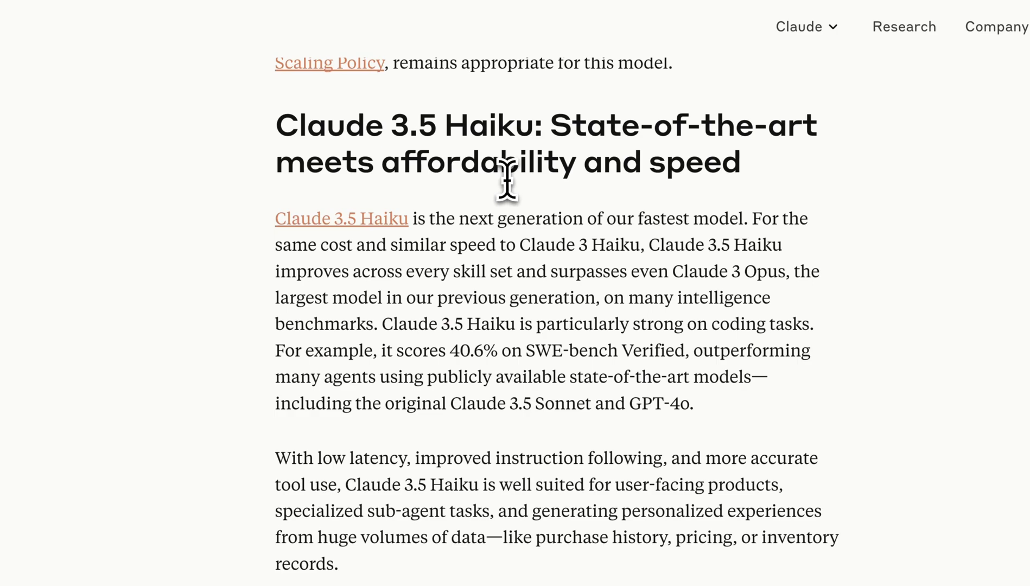
mouse_move(524, 203)
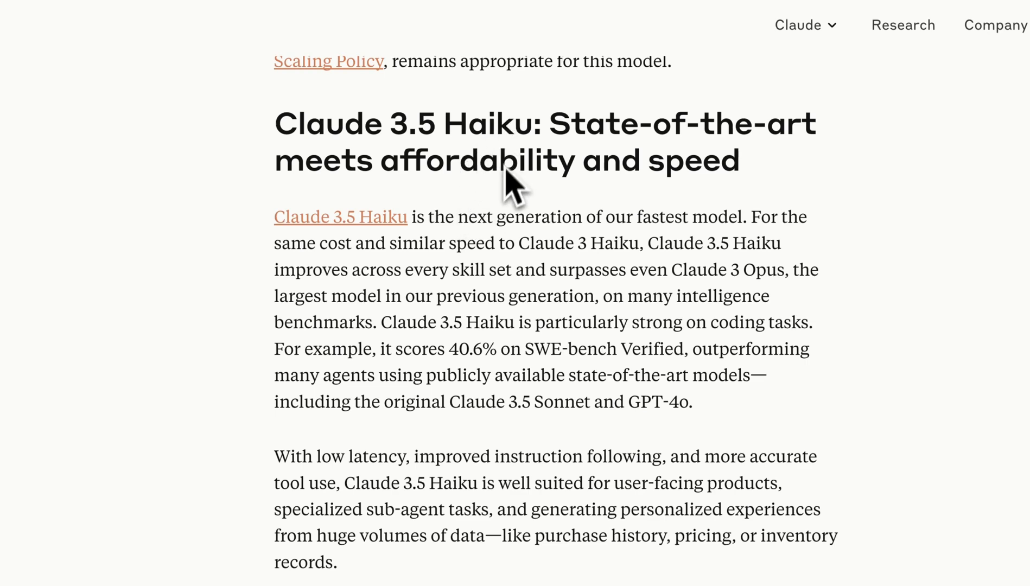
mouse_move(414, 346)
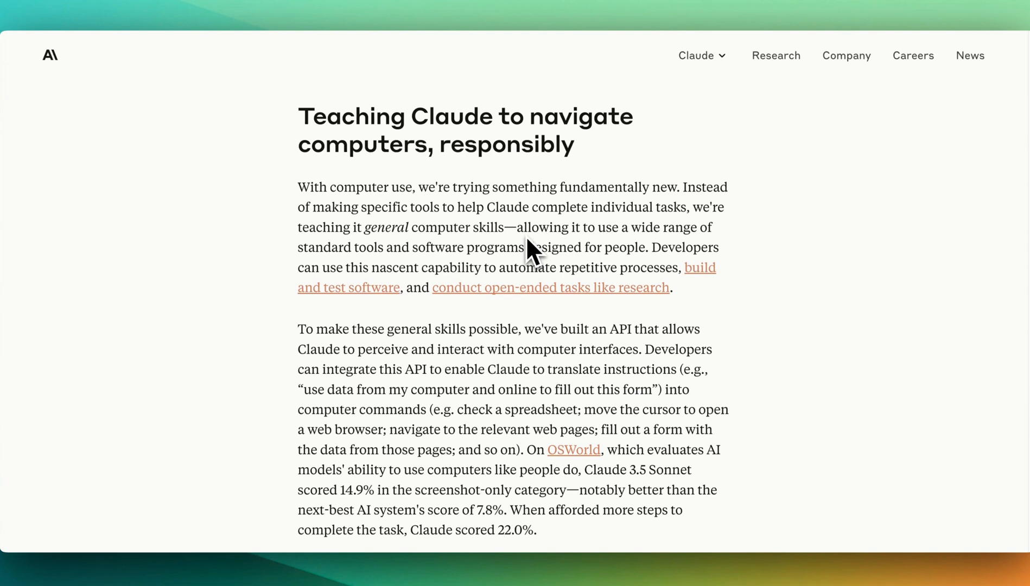
mouse_move(504, 326)
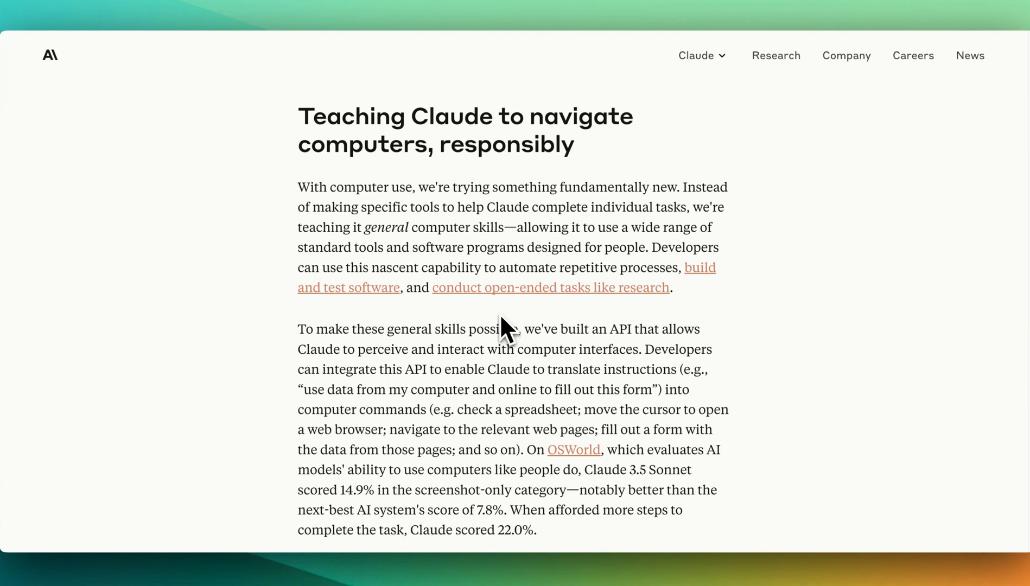
Step: Scroll past the computer use limitations paragraph to the 'Looking ahead' heading
scroll("down", 3)
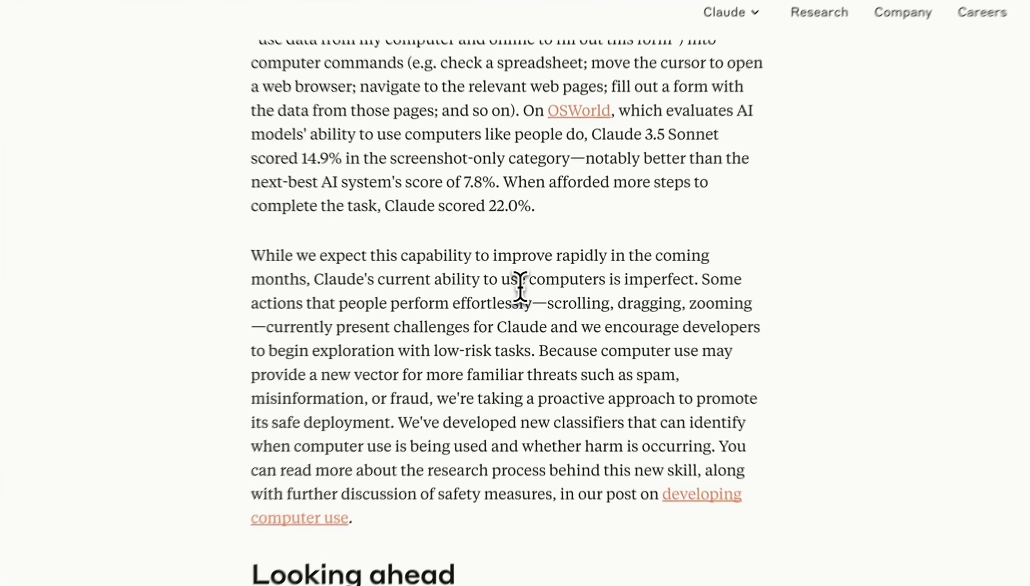
scroll("down", 3)
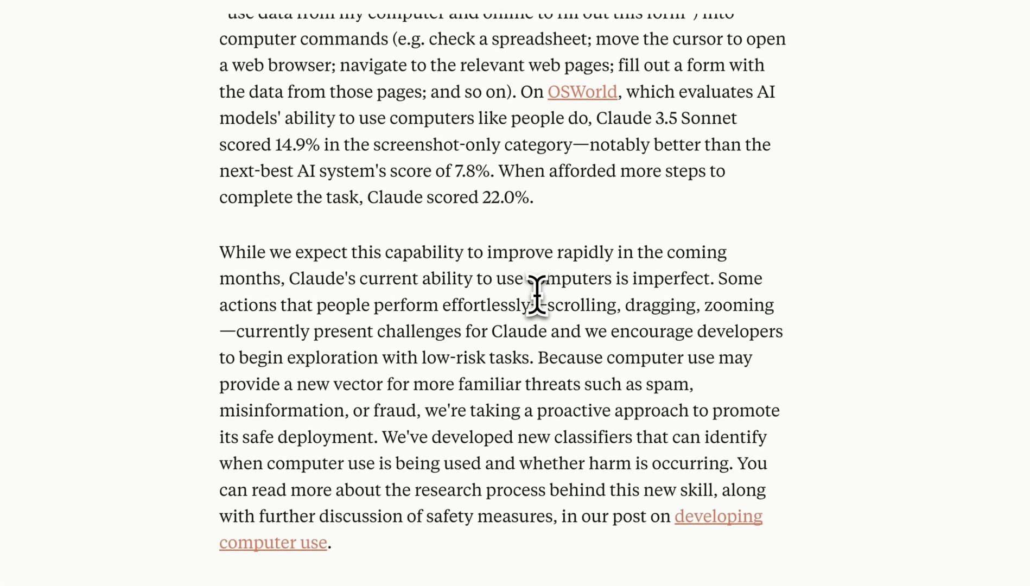
scroll("down", 3)
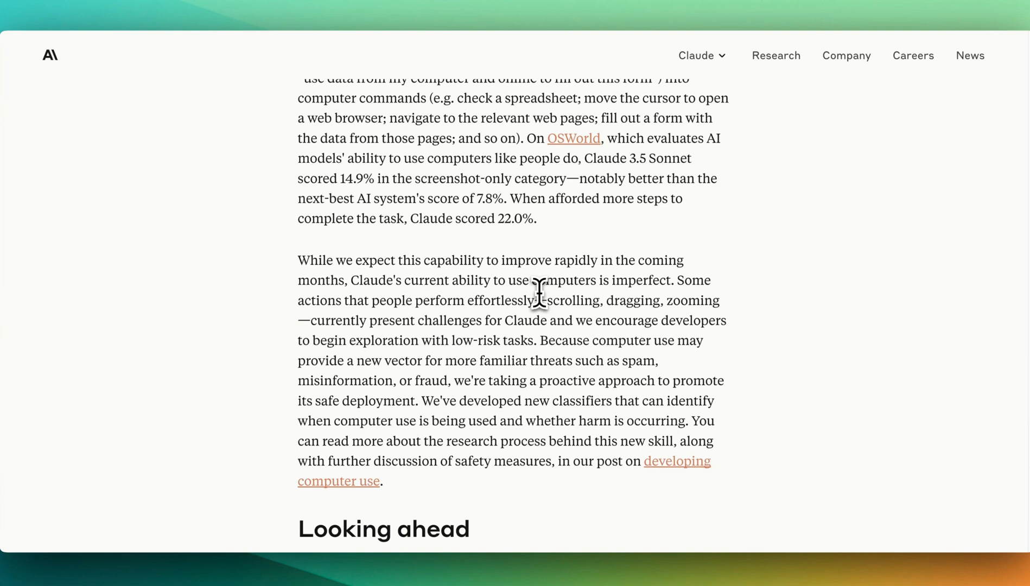
mouse_move(529, 326)
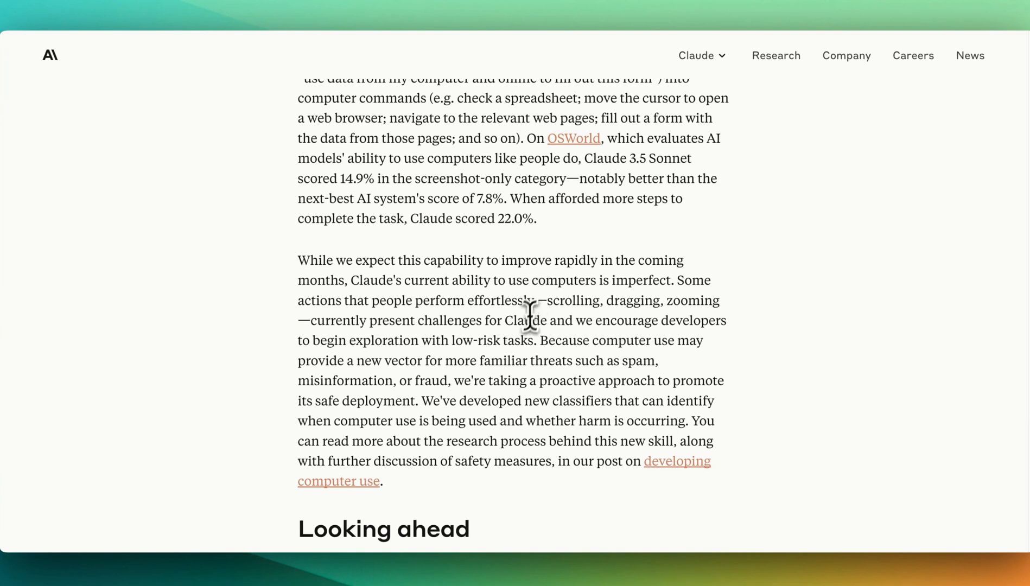
scroll("down", 3)
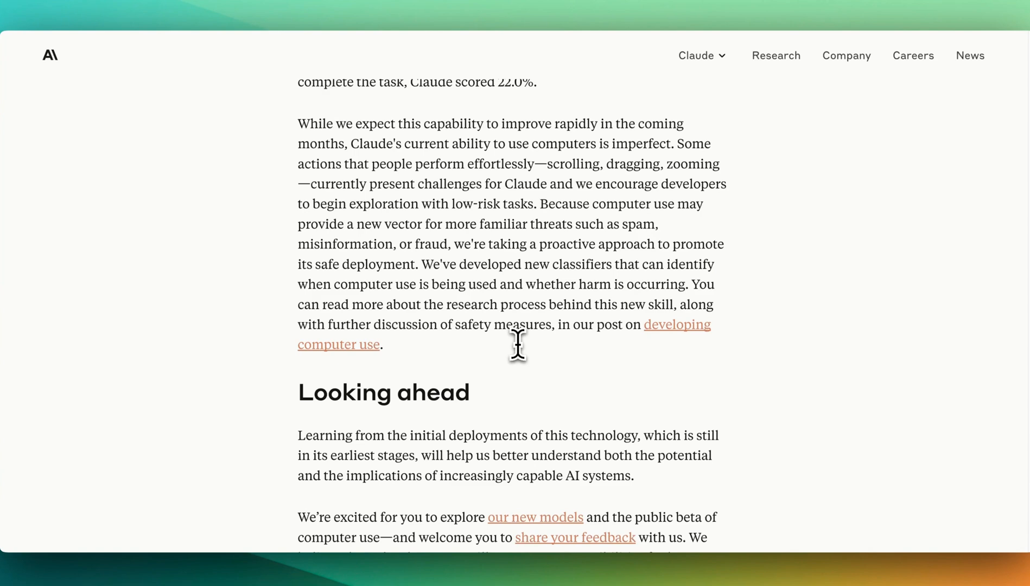
Step: View the computer use code sample in Python, TypeScript, then Shell curl
left_click(338, 344)
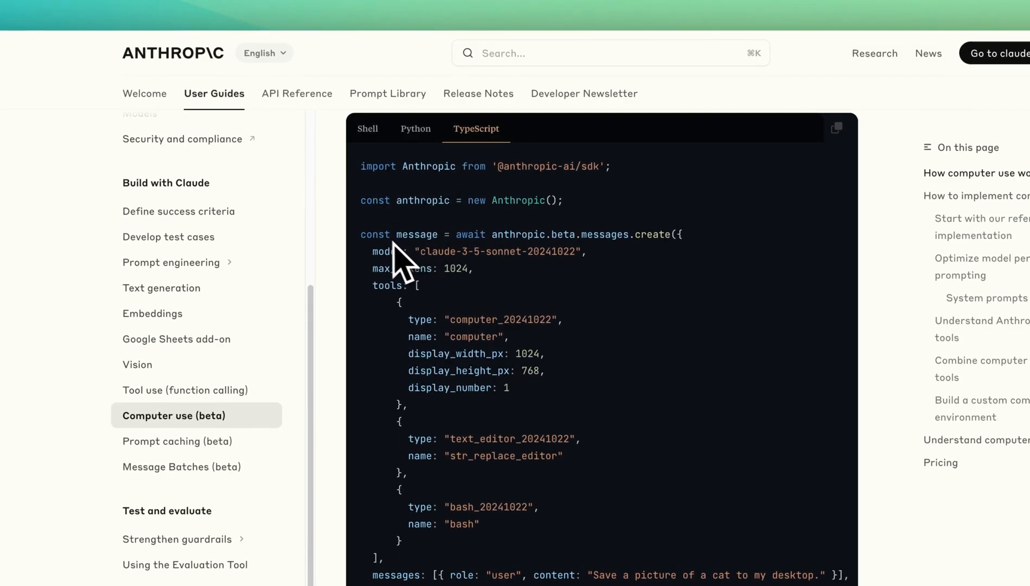
mouse_move(458, 311)
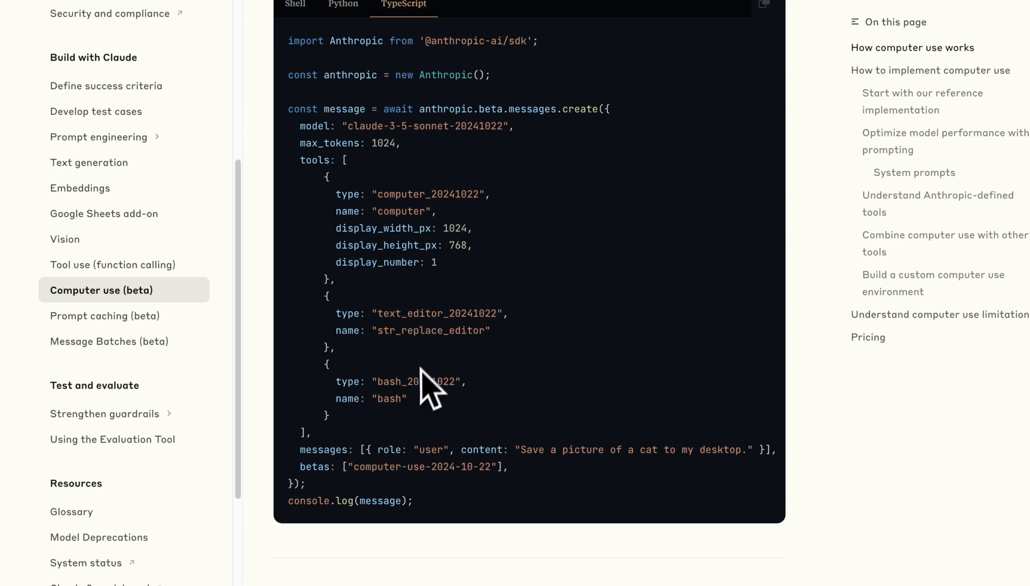
mouse_move(549, 481)
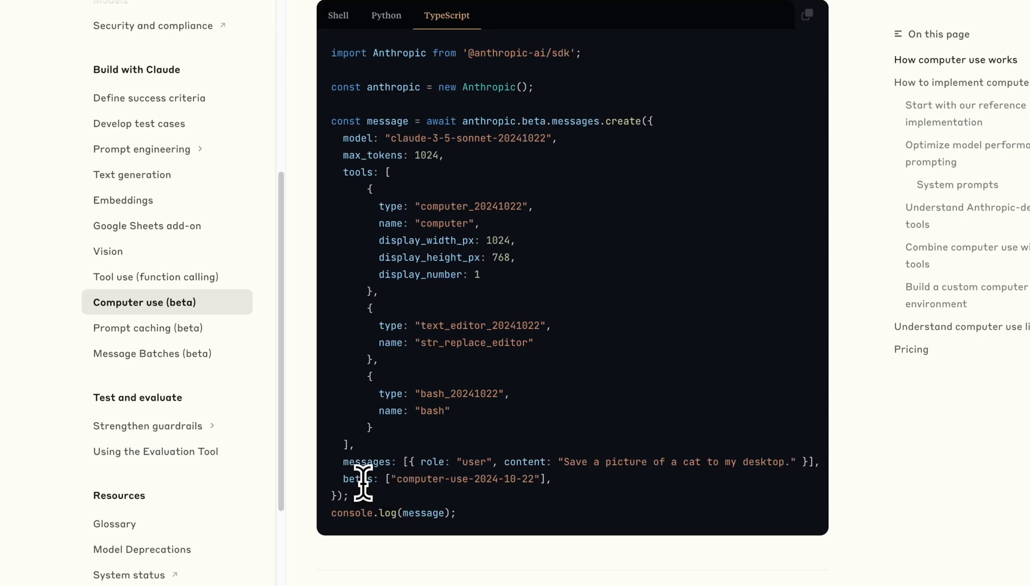
mouse_move(456, 487)
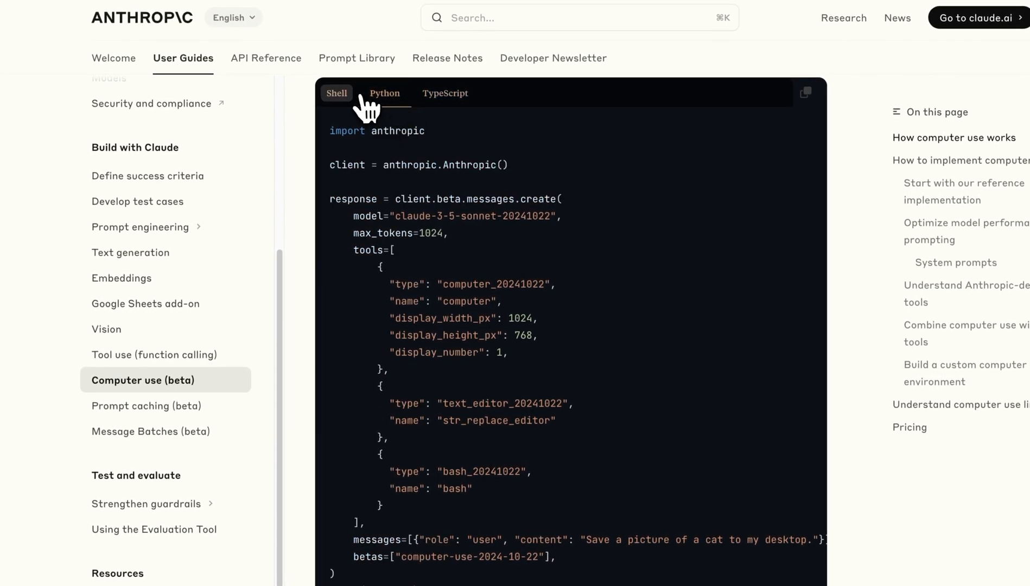
left_click(445, 94)
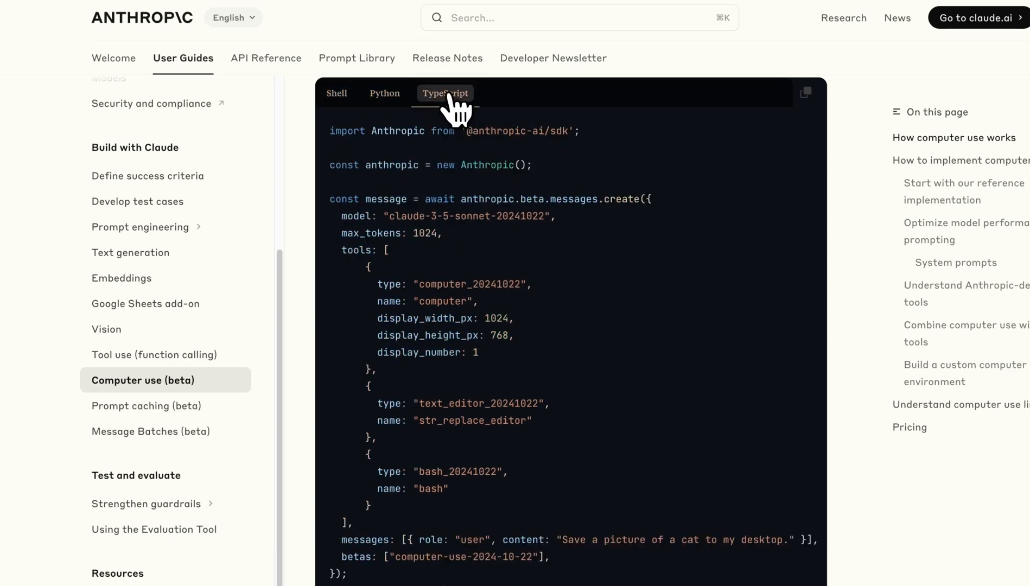
scroll("down", 3)
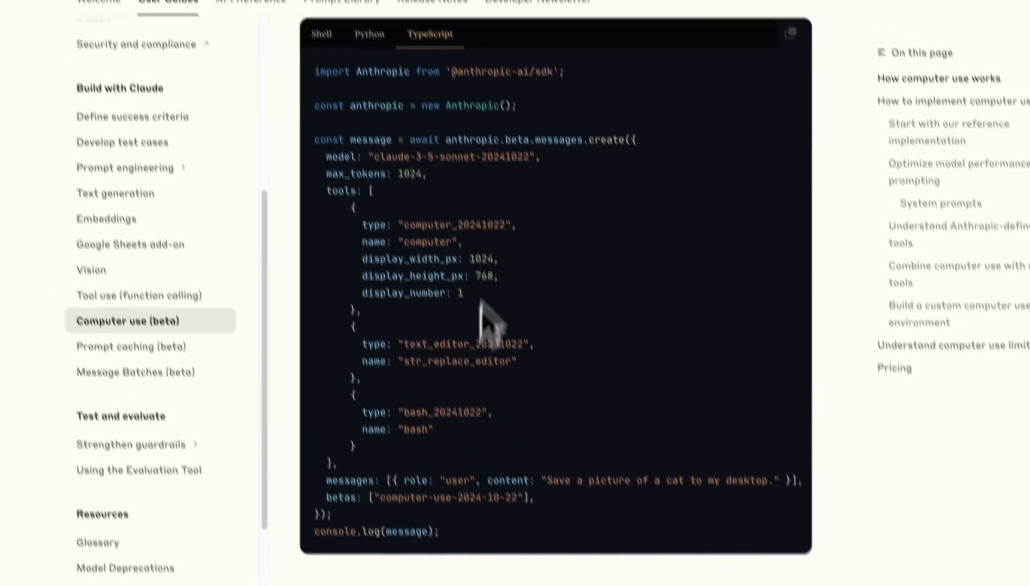
left_click(343, 82)
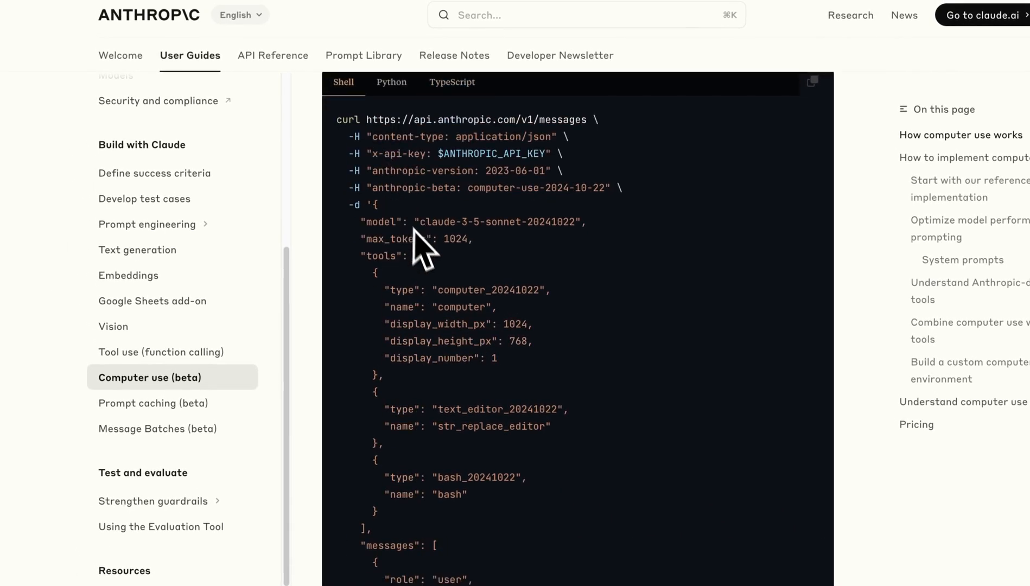
Step: Read through steps 1–4 of 'How computer use works' into the agent loop description
scroll("down", 3)
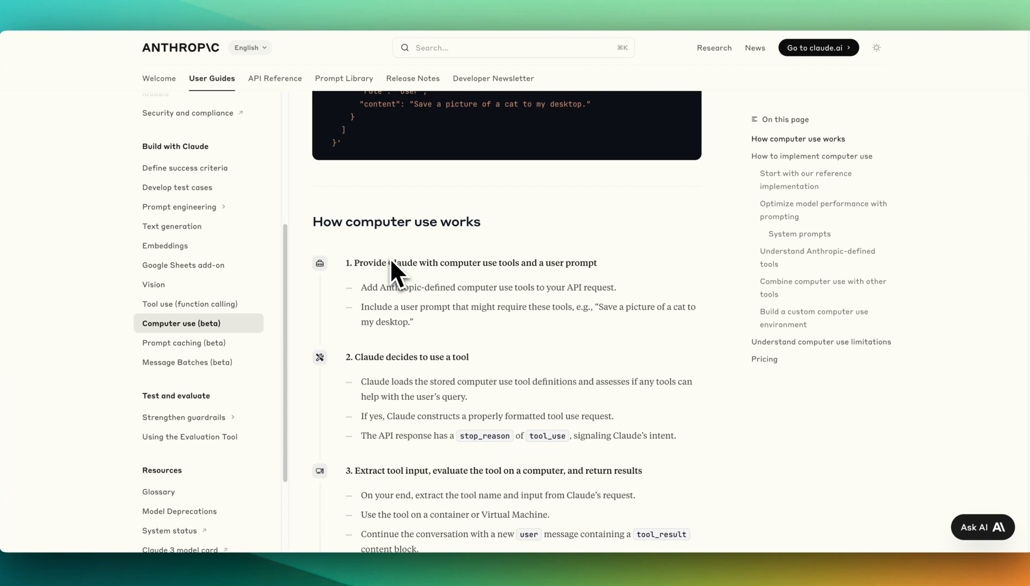
scroll("down", 3)
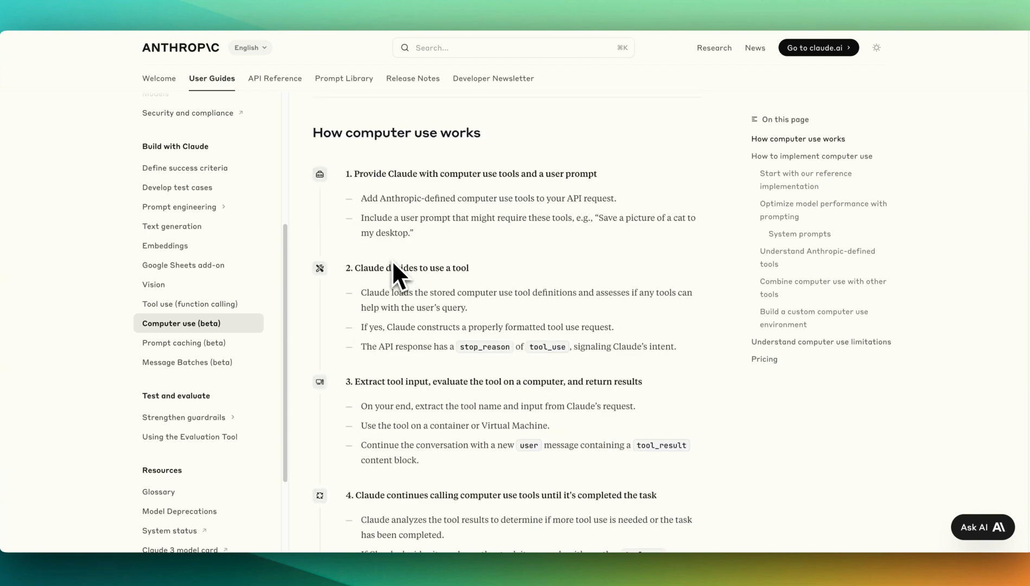
scroll("down", 3)
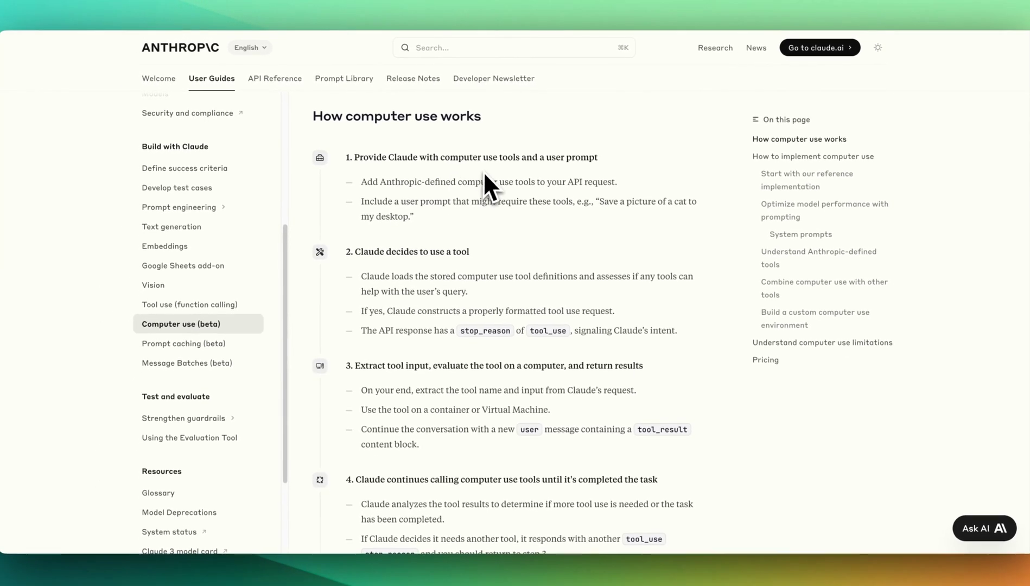
mouse_move(503, 233)
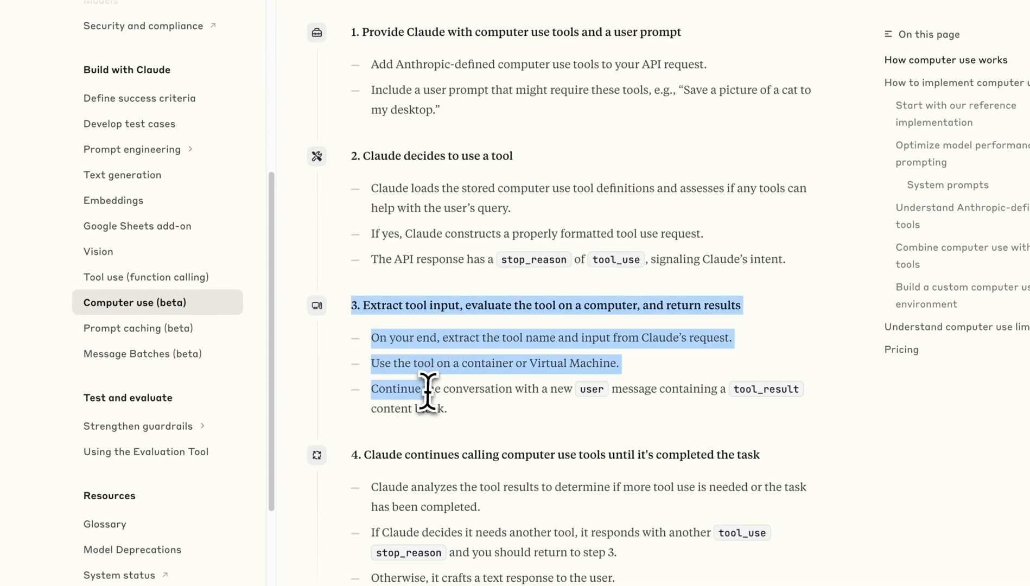
scroll("down", 3)
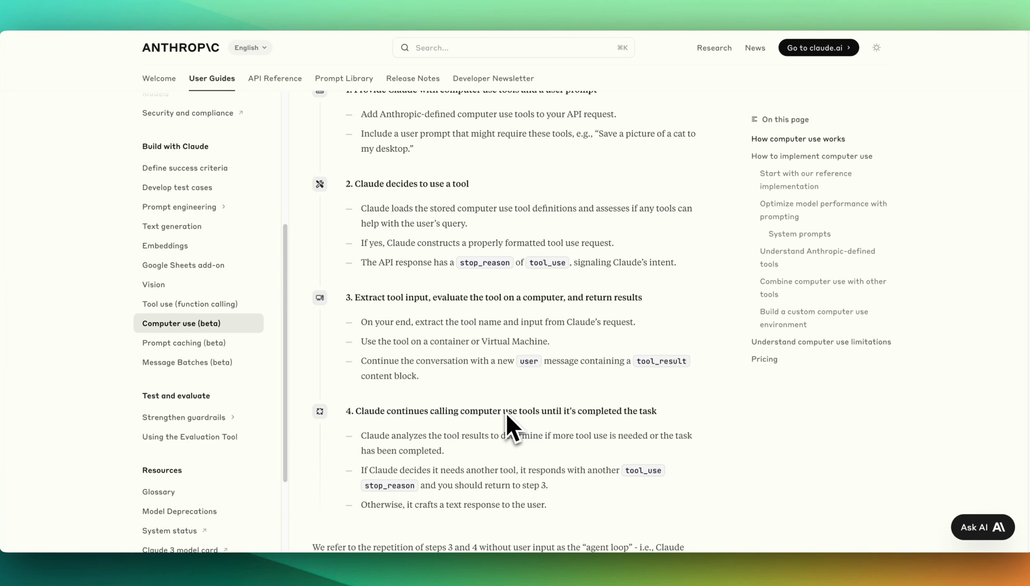
scroll("down", 3)
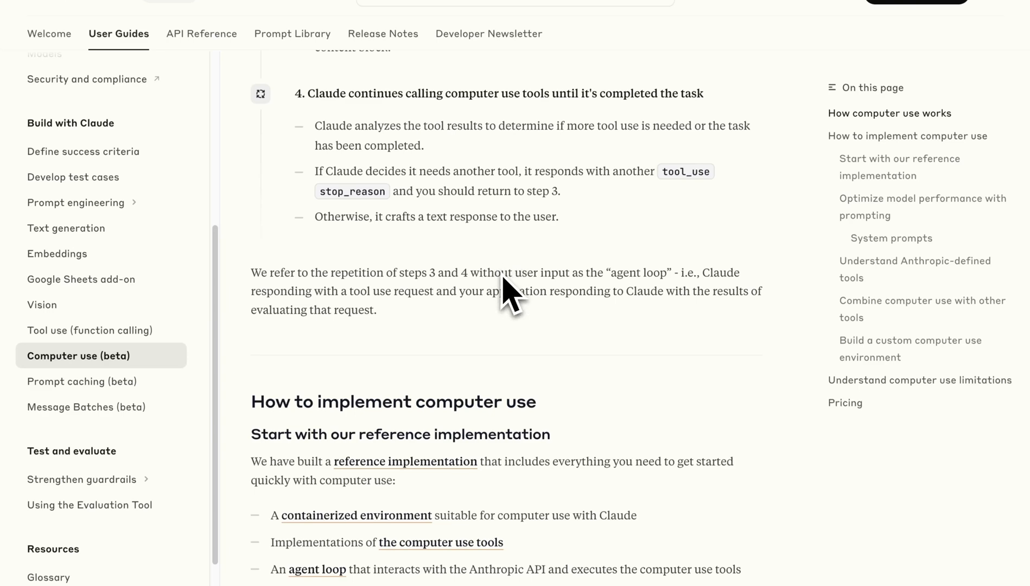
Step: Scroll past the prompting tips and Anthropic-defined tool list to the Shell curl example
scroll("down", 3)
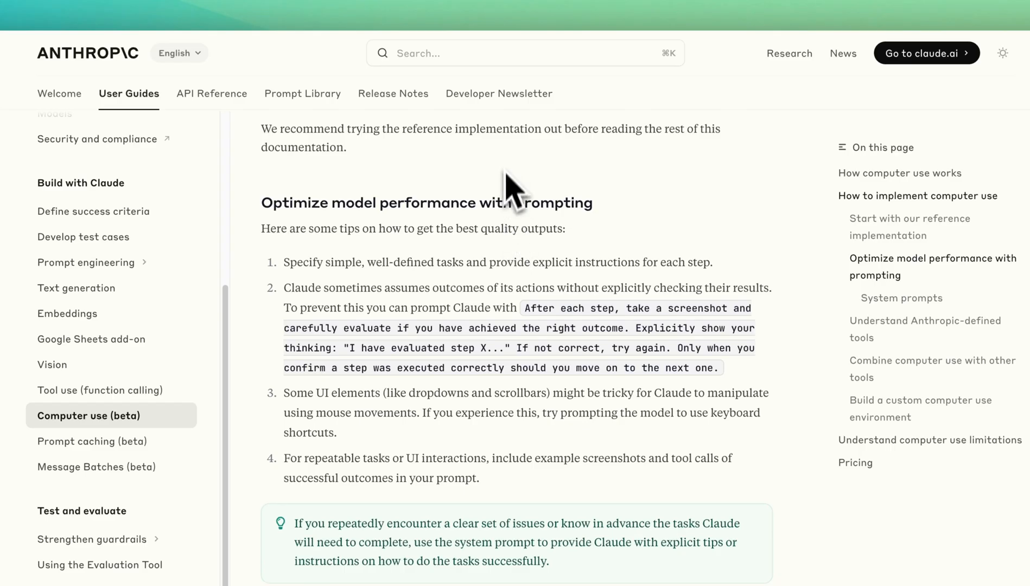
scroll("down", 3)
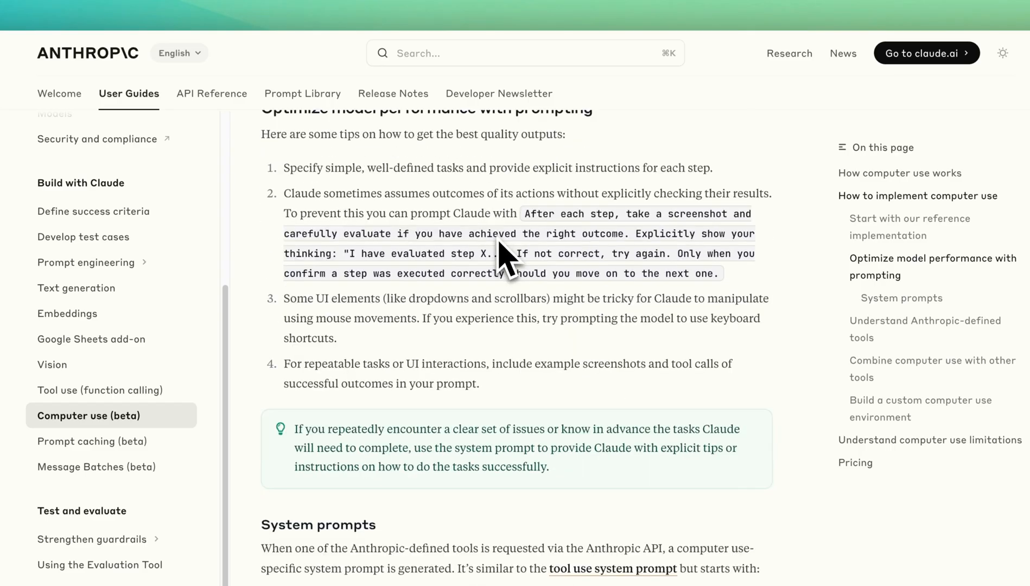
scroll("down", 3)
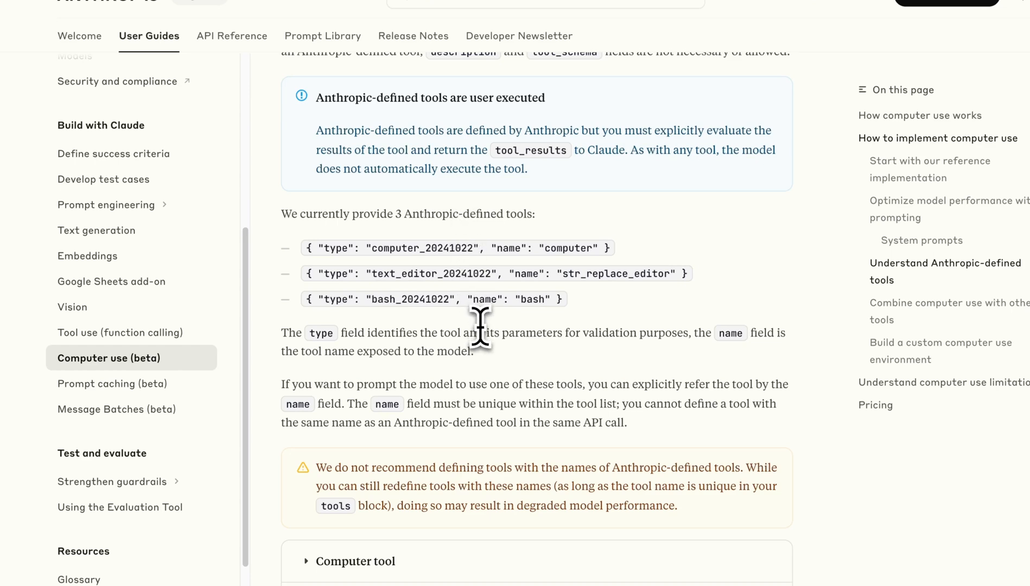
scroll("down", 3)
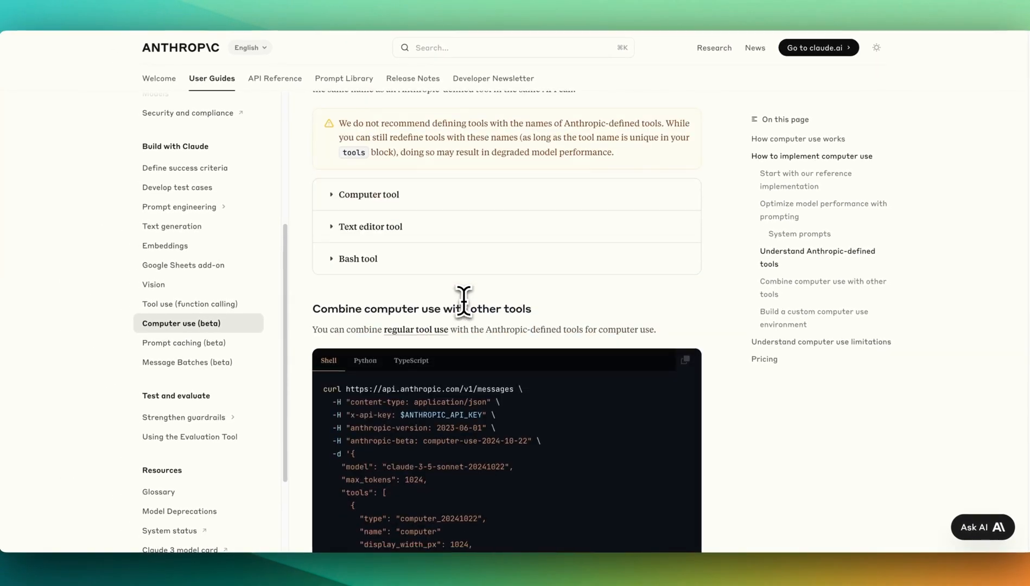
scroll("down", 3)
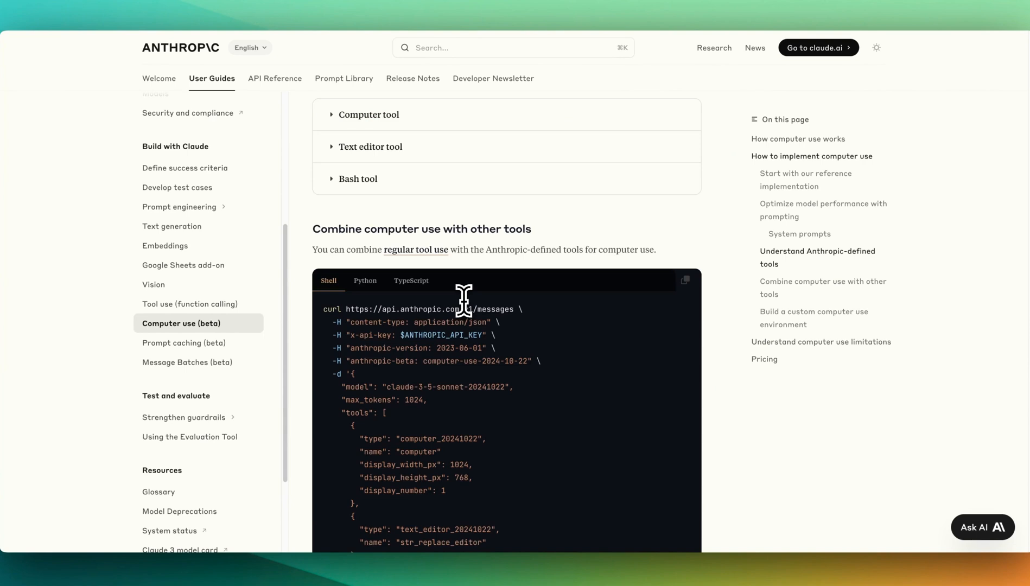